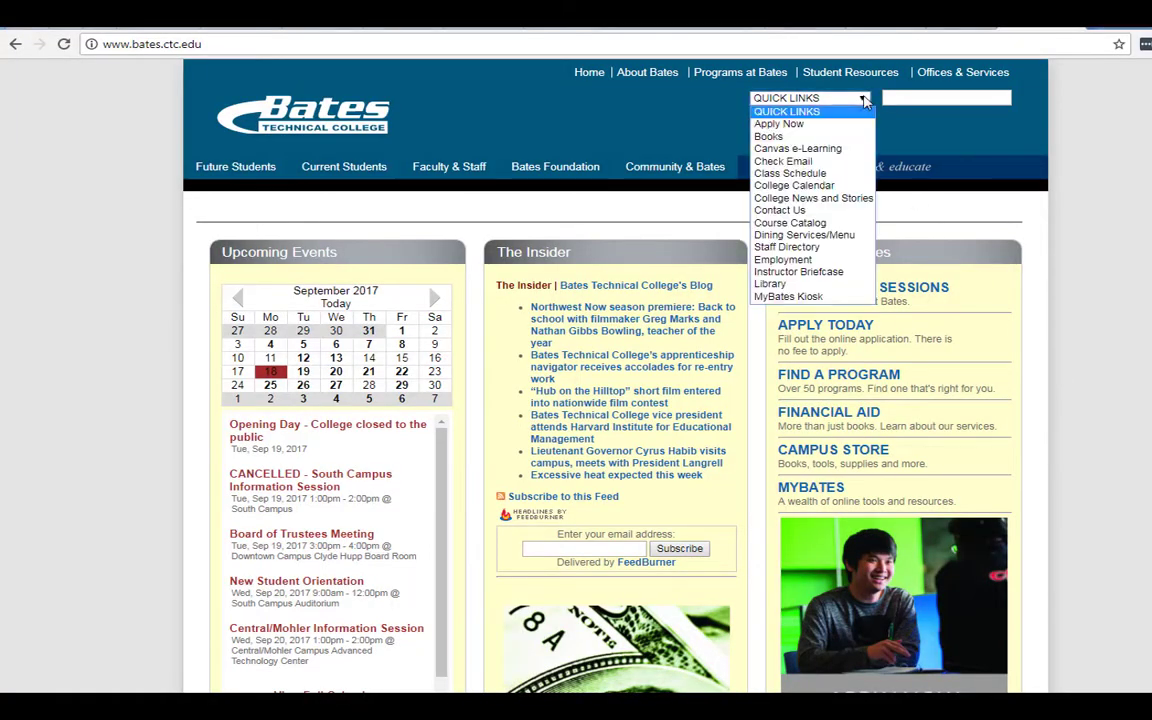
Go from the Bates Technical College site to its Canvas e-Learning login page.
click(797, 148)
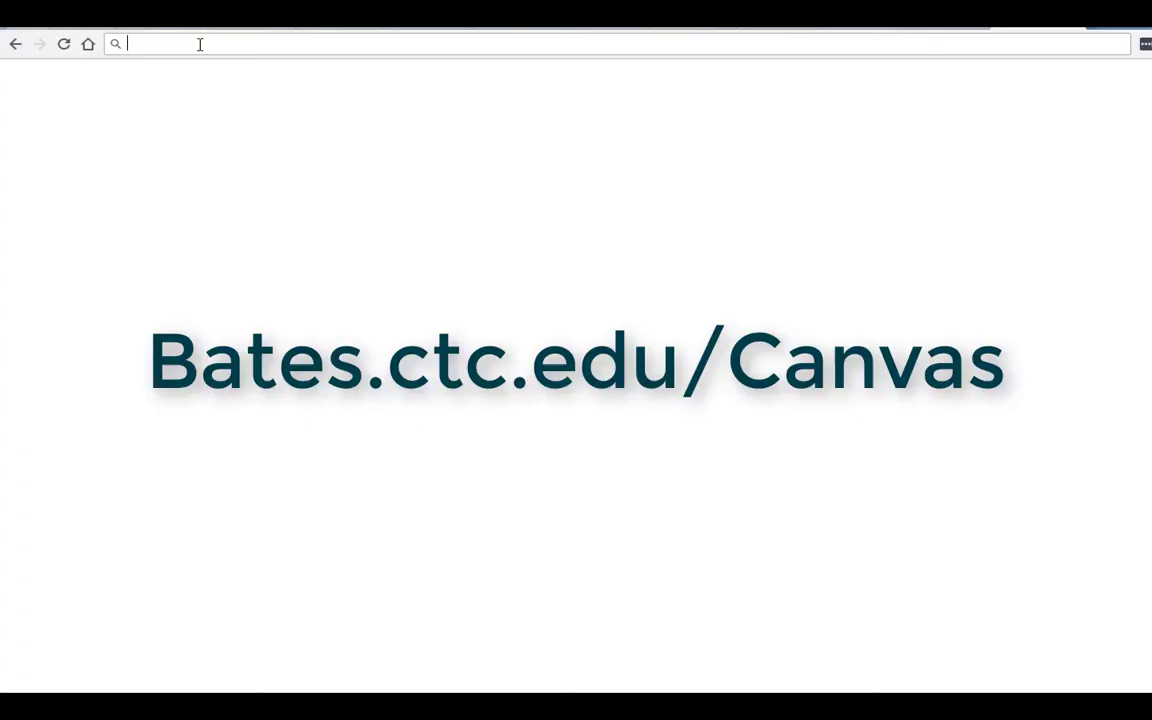
text(bates.instructure.com/login/canvas)
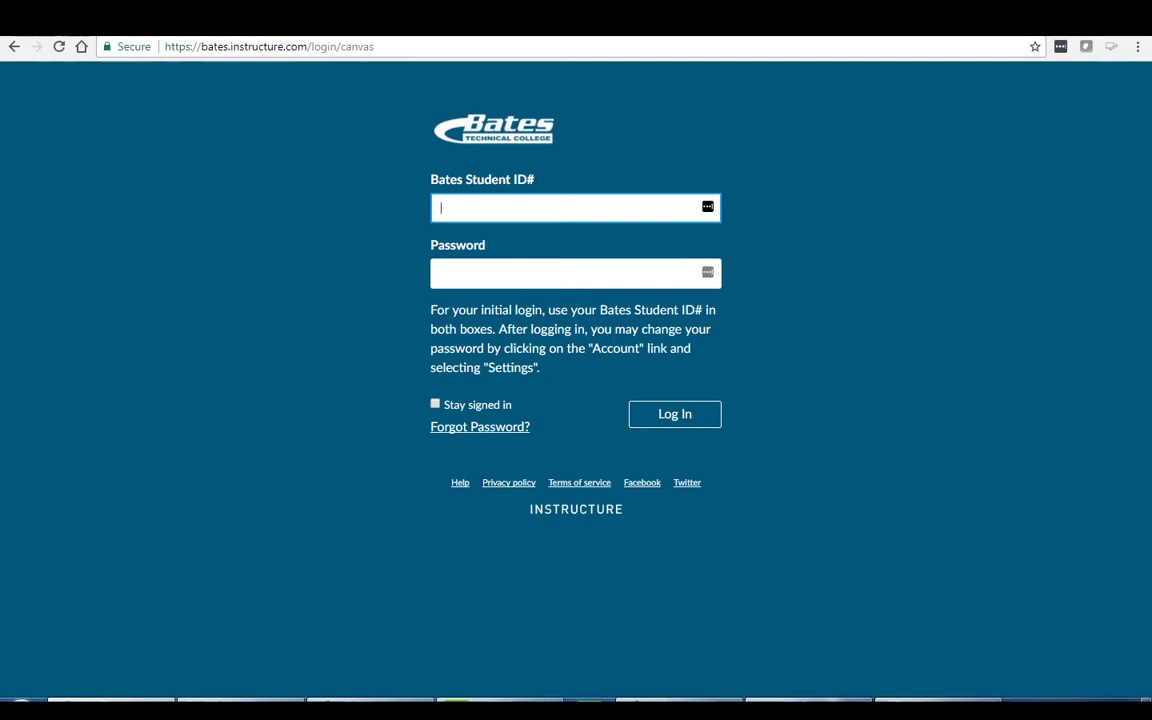
Log in with the Student ID as both ID and password to reach the Dashboard.
click(480, 426)
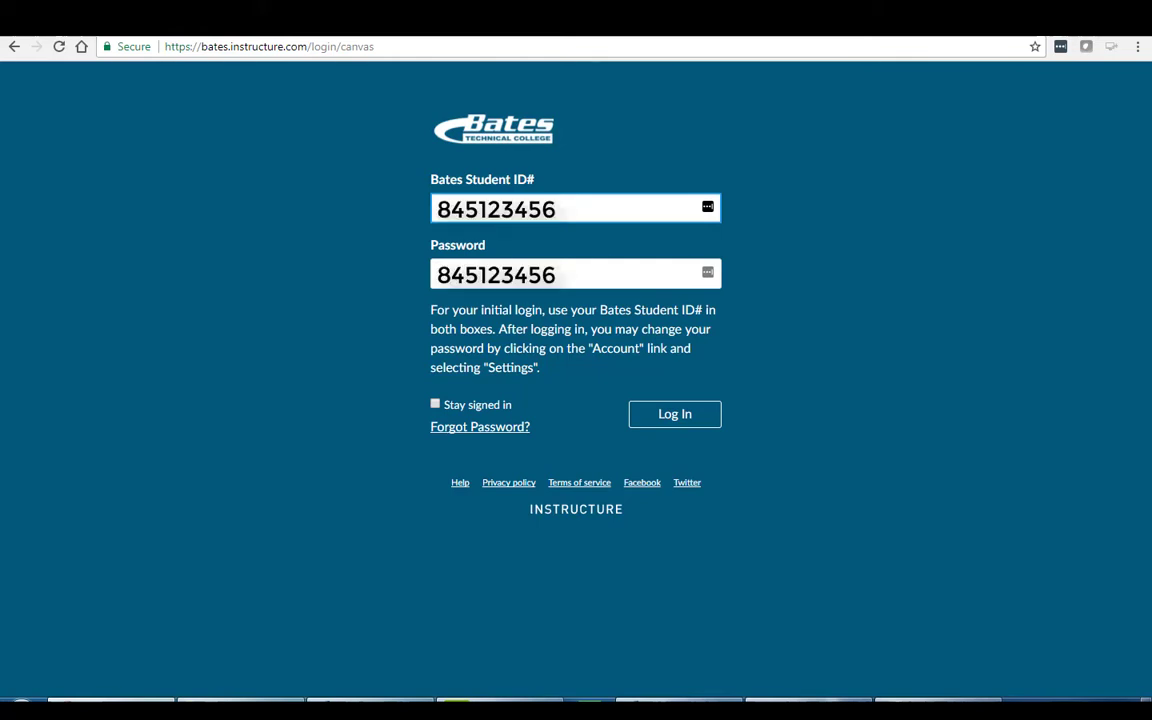
click(674, 413)
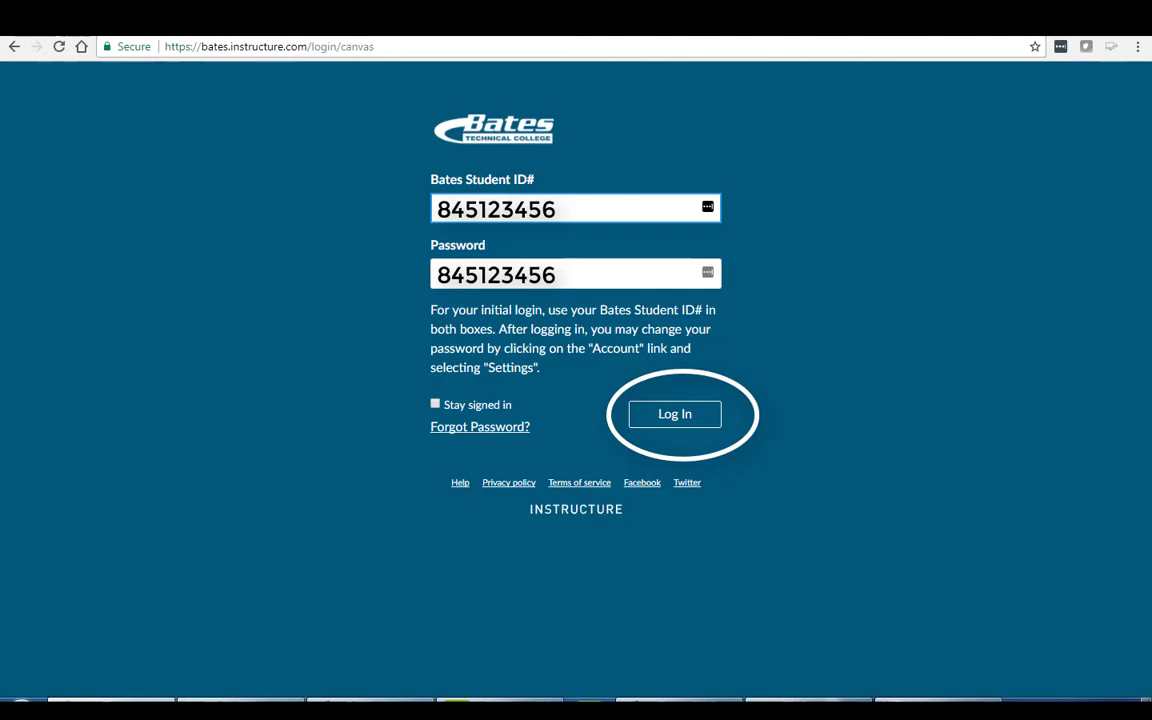
click(674, 414)
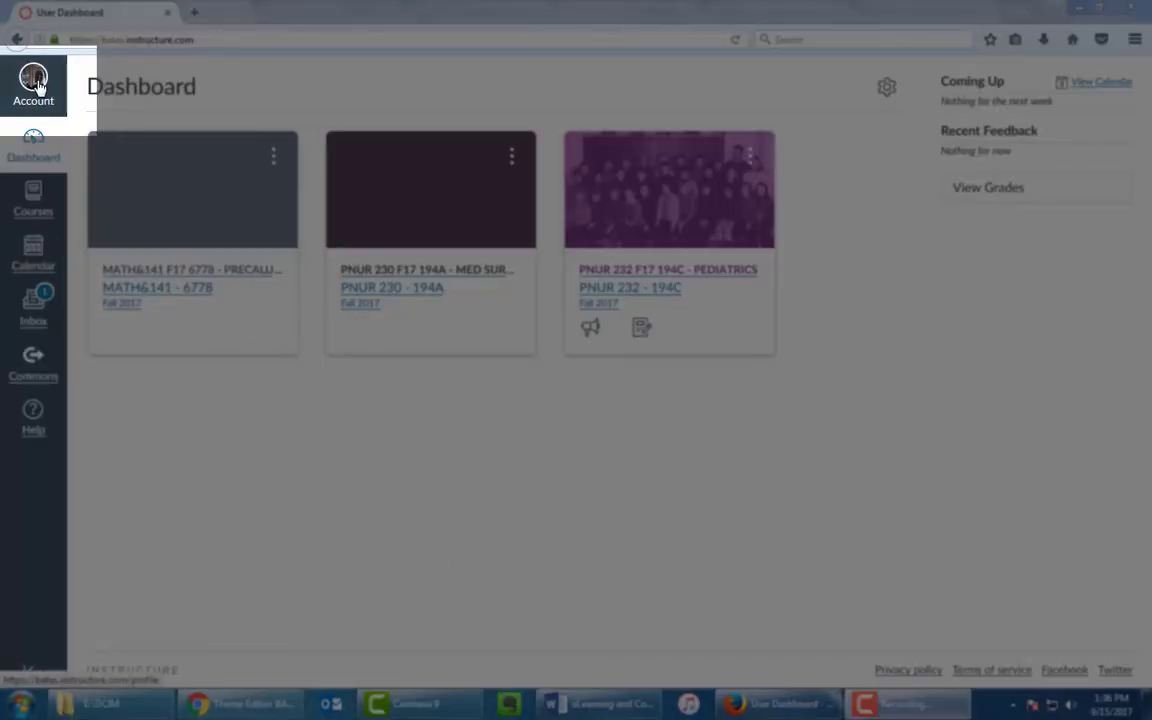
Make Account Settings editable with Change Password enabled and its fields showing.
click(33, 85)
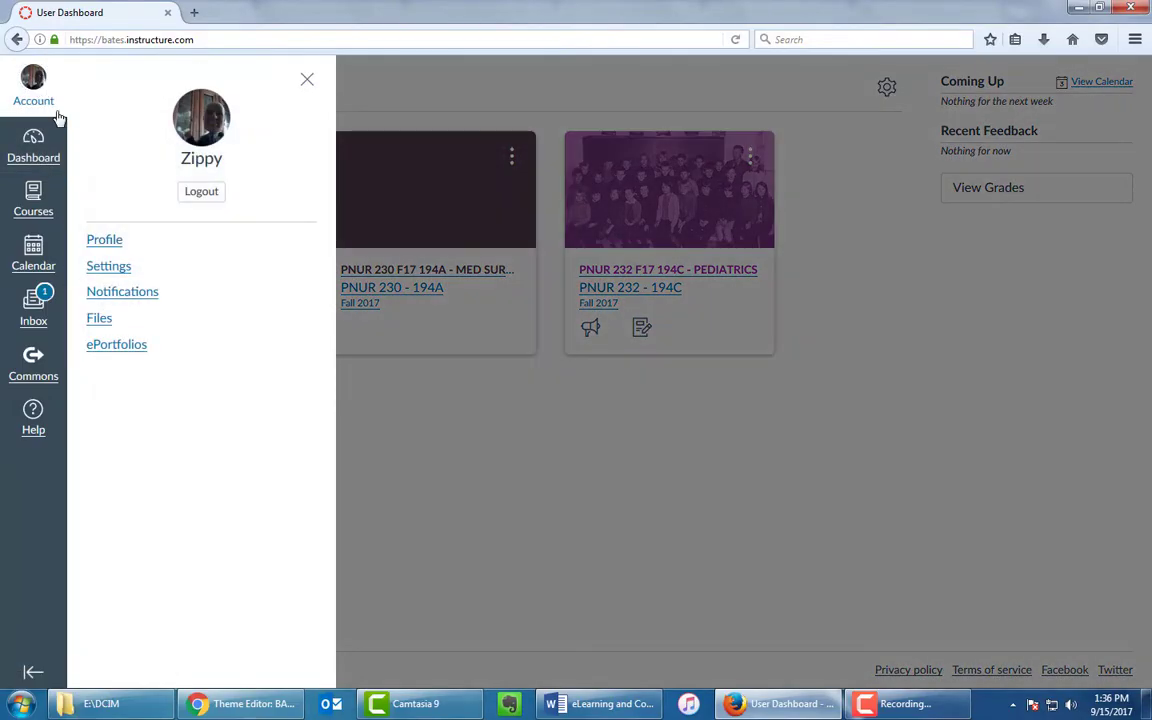
click(108, 266)
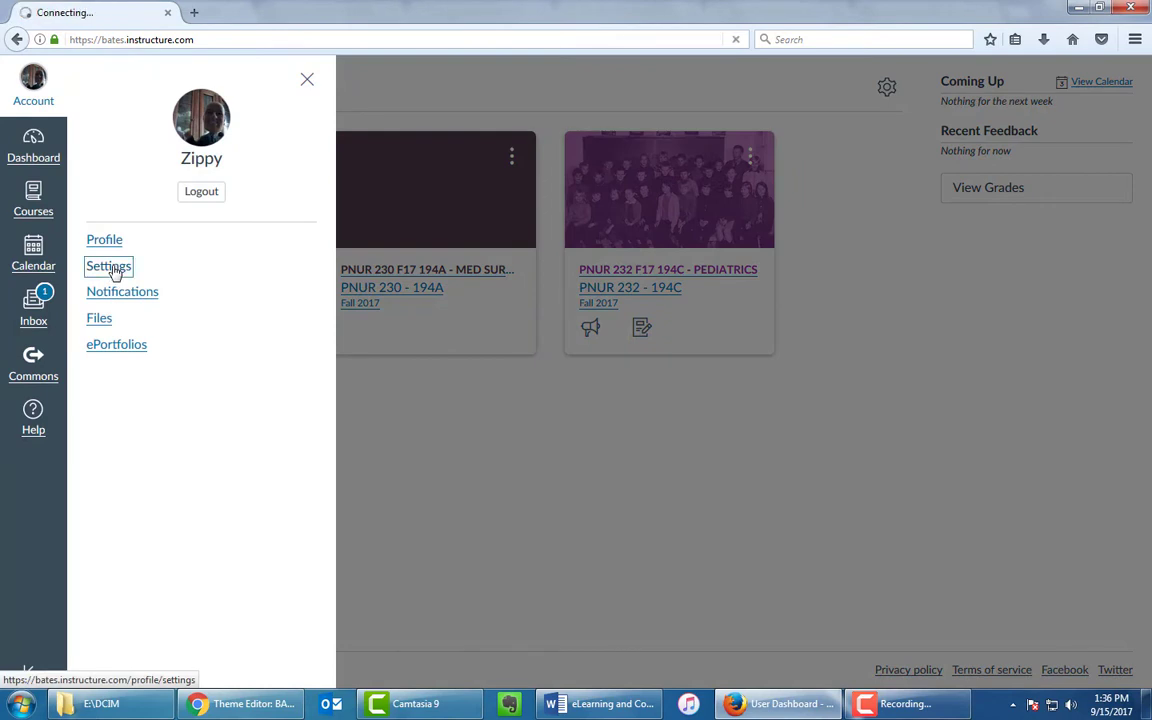
click(108, 266)
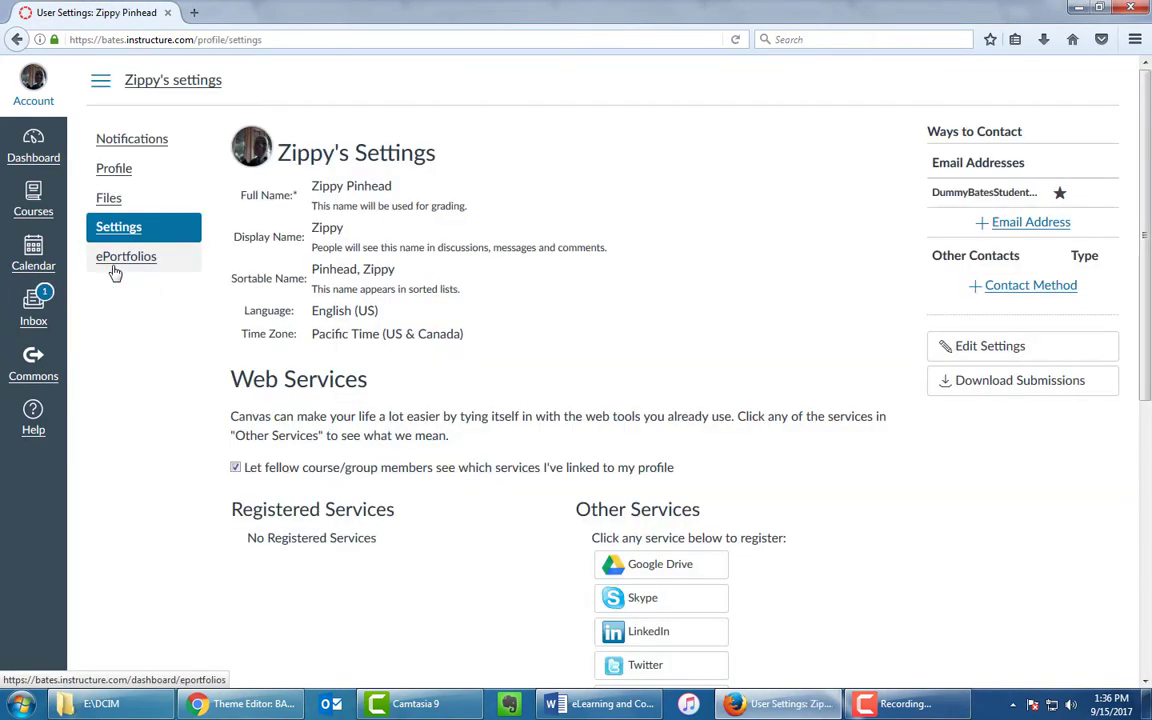
mouse_move(126, 256)
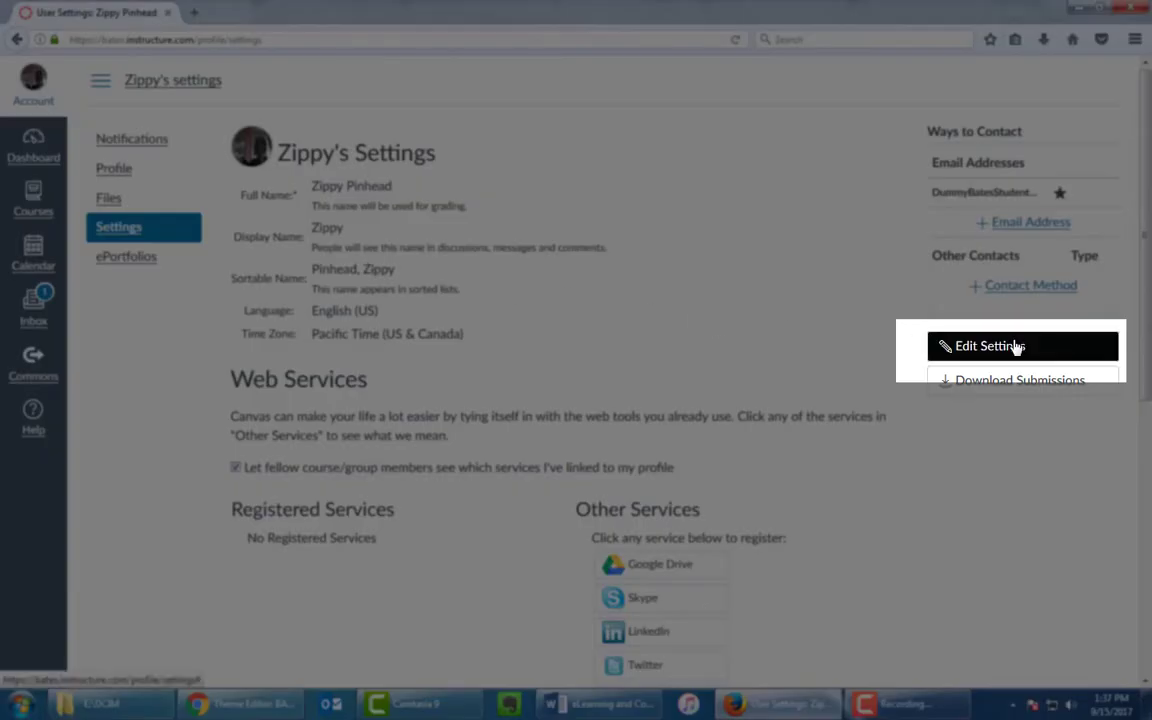
click(988, 345)
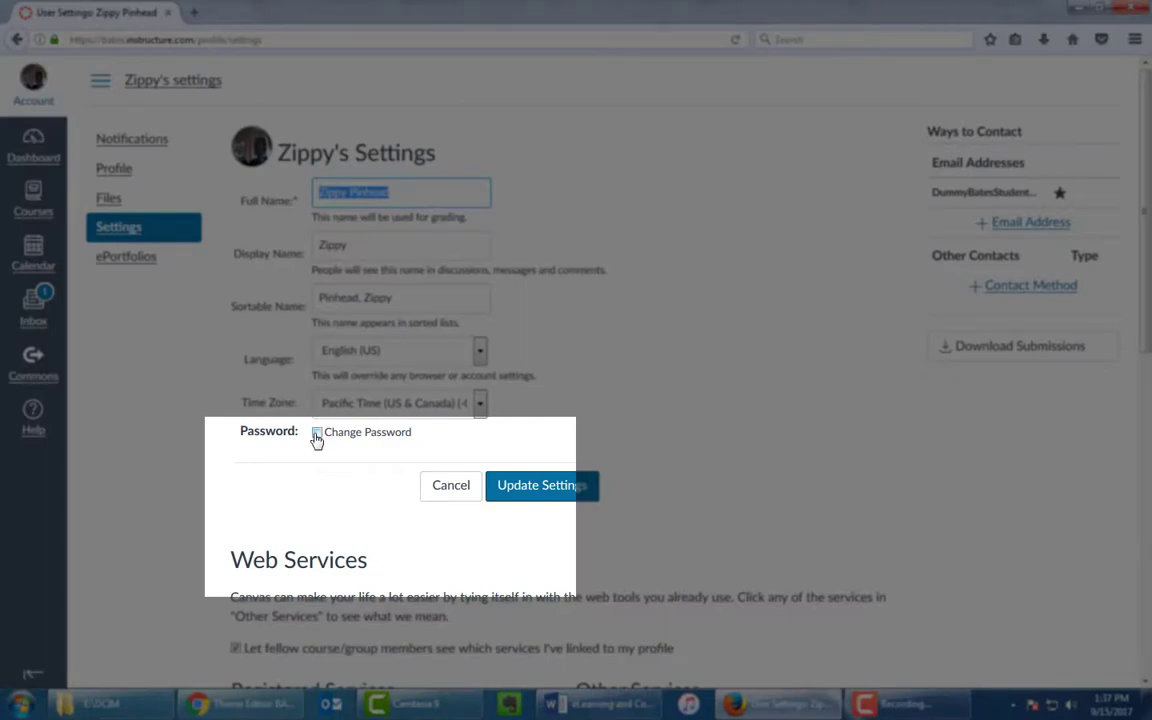
click(332, 432)
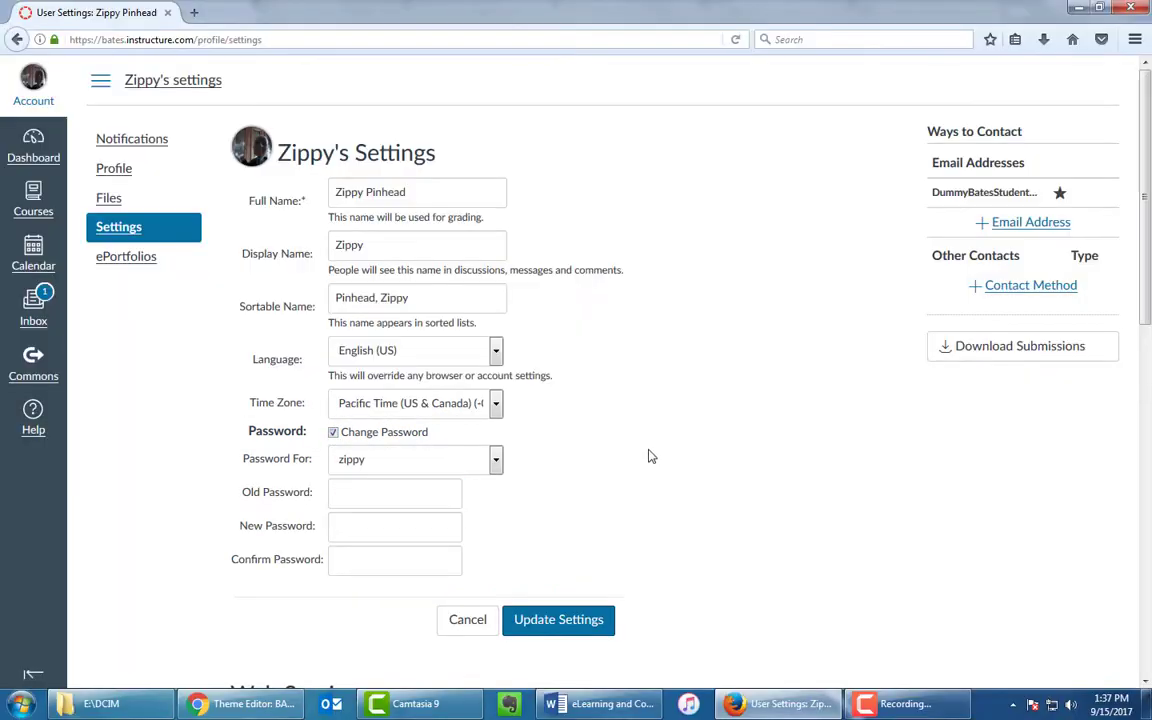
scroll(down, 3)
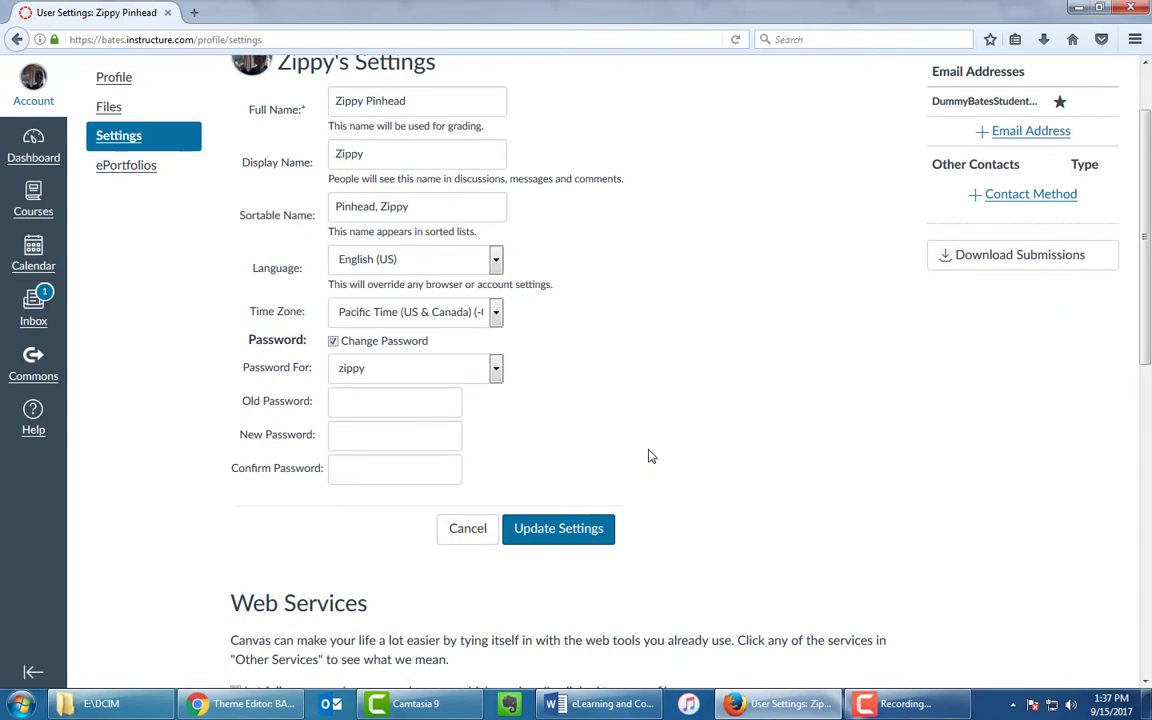
mouse_move(665, 450)
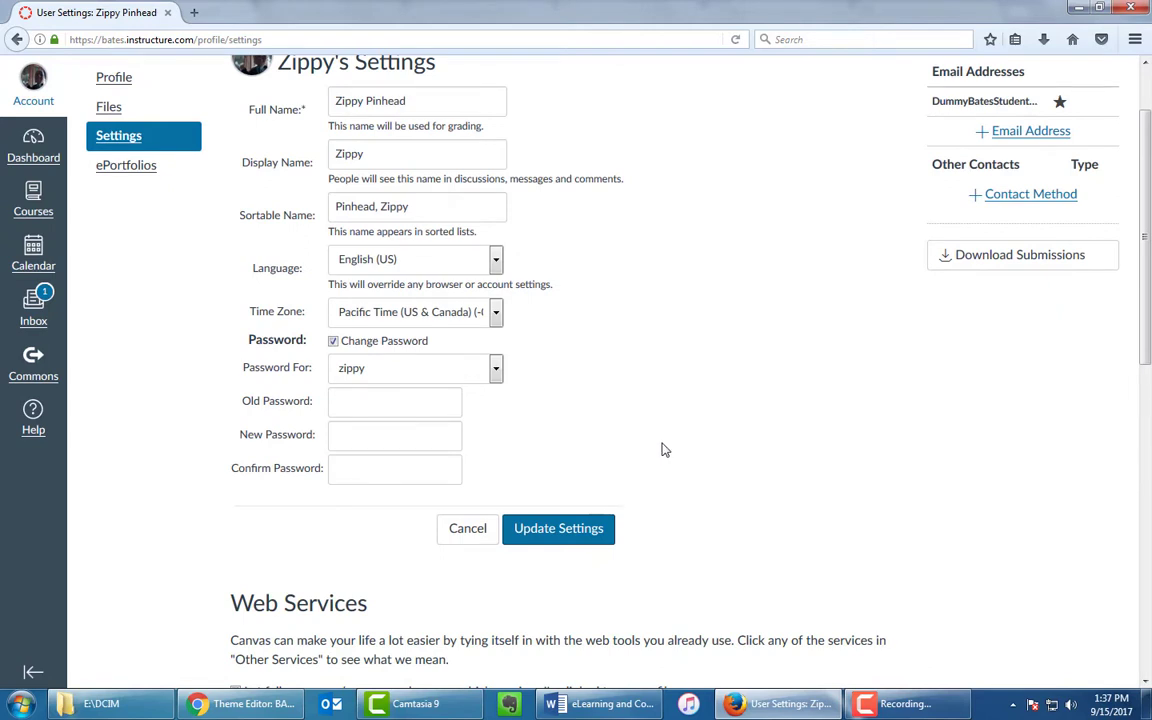
mouse_move(659, 452)
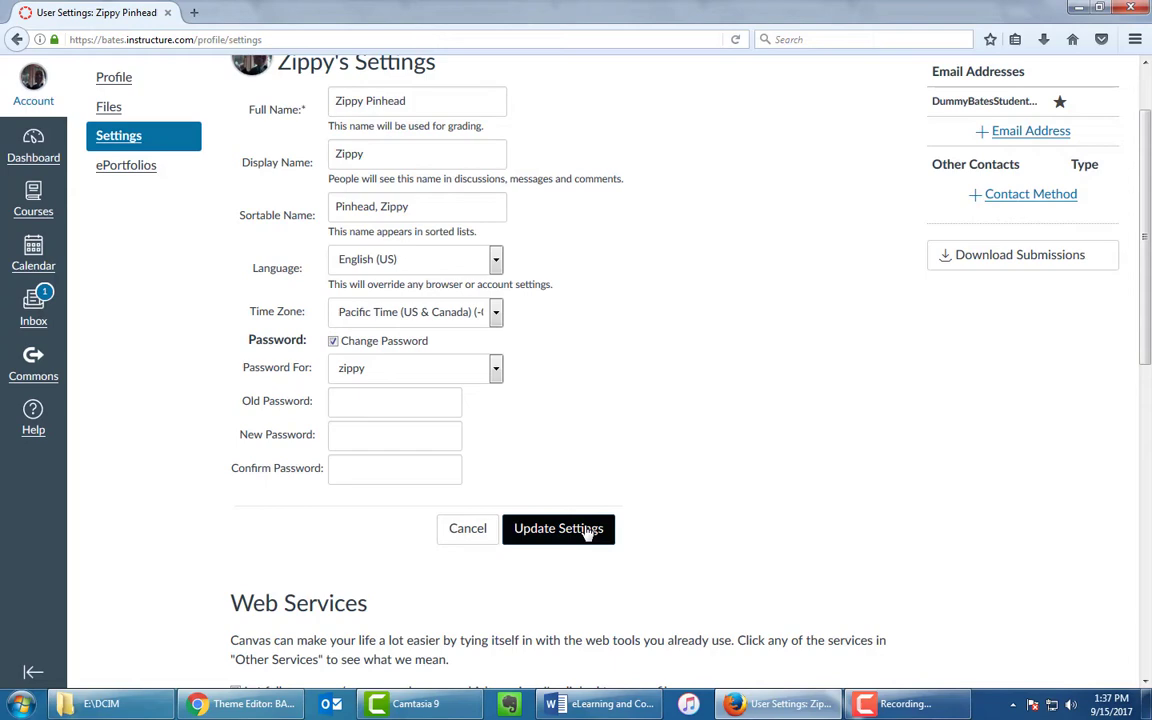
Save the settings, register a second email address, and dismiss the confirmation notice.
click(558, 528)
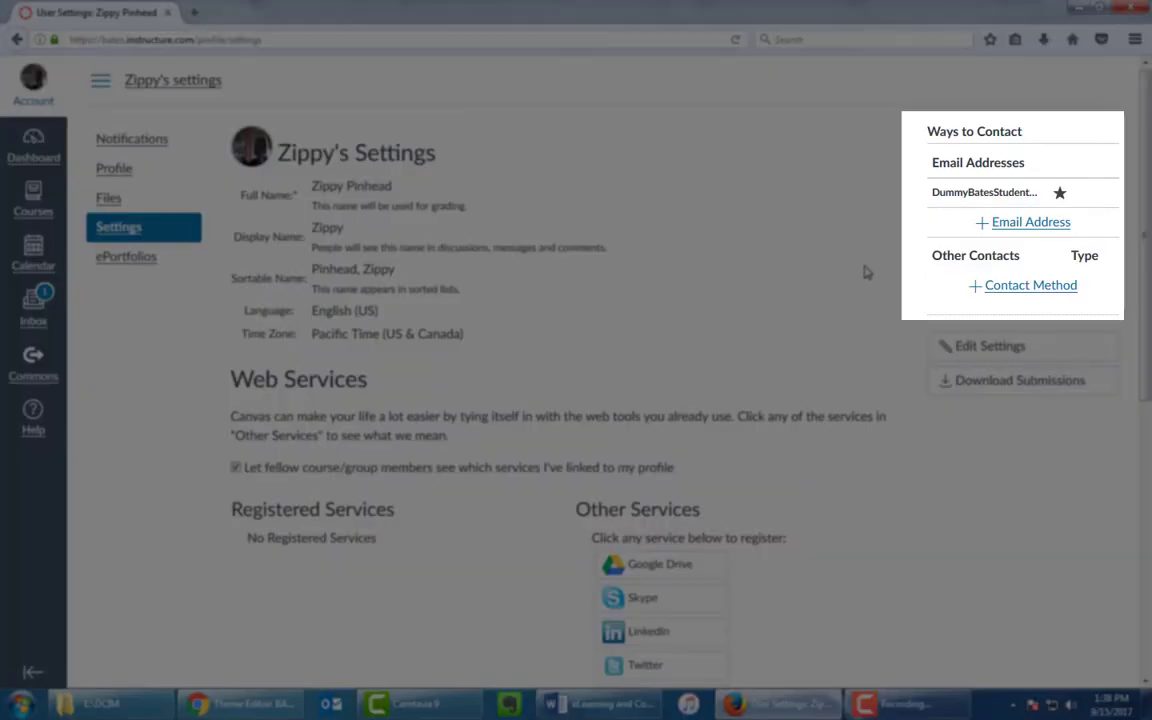
mouse_move(873, 267)
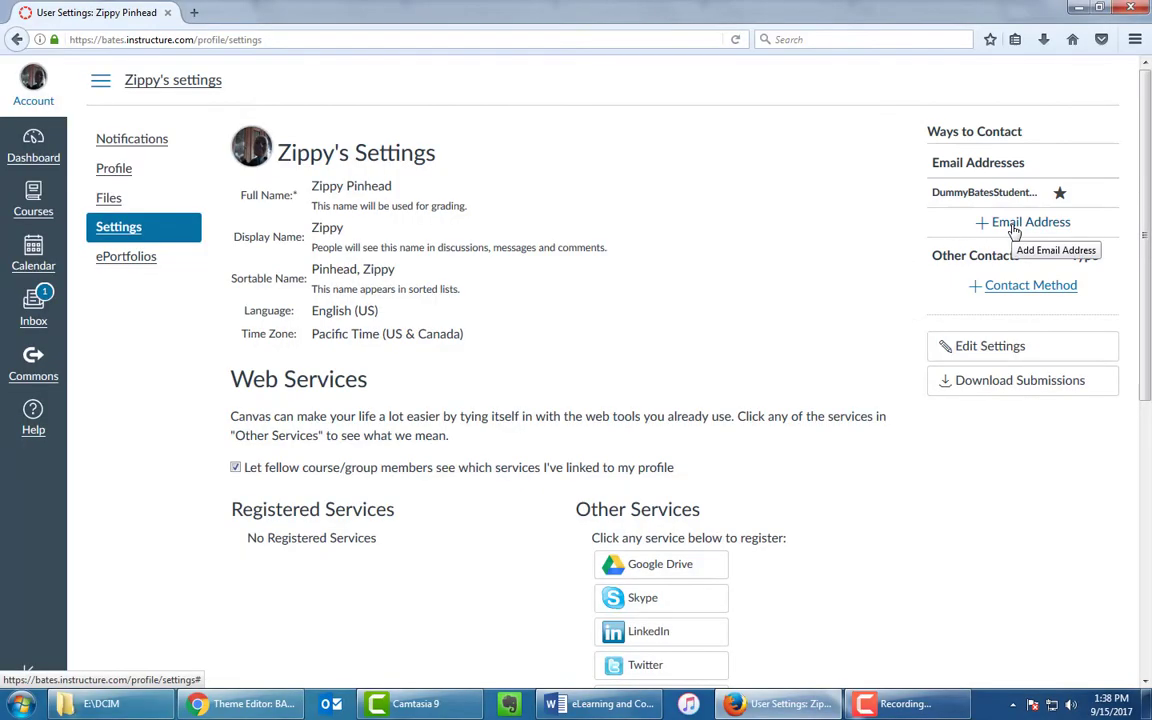
click(1023, 221)
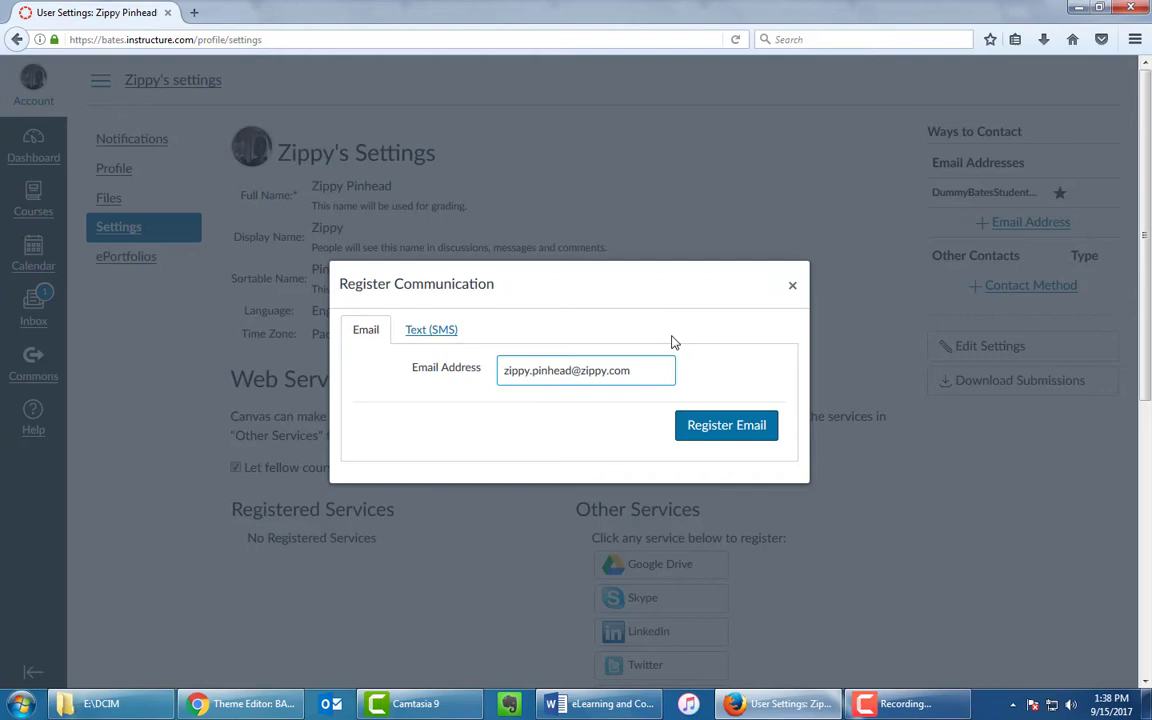
click(726, 425)
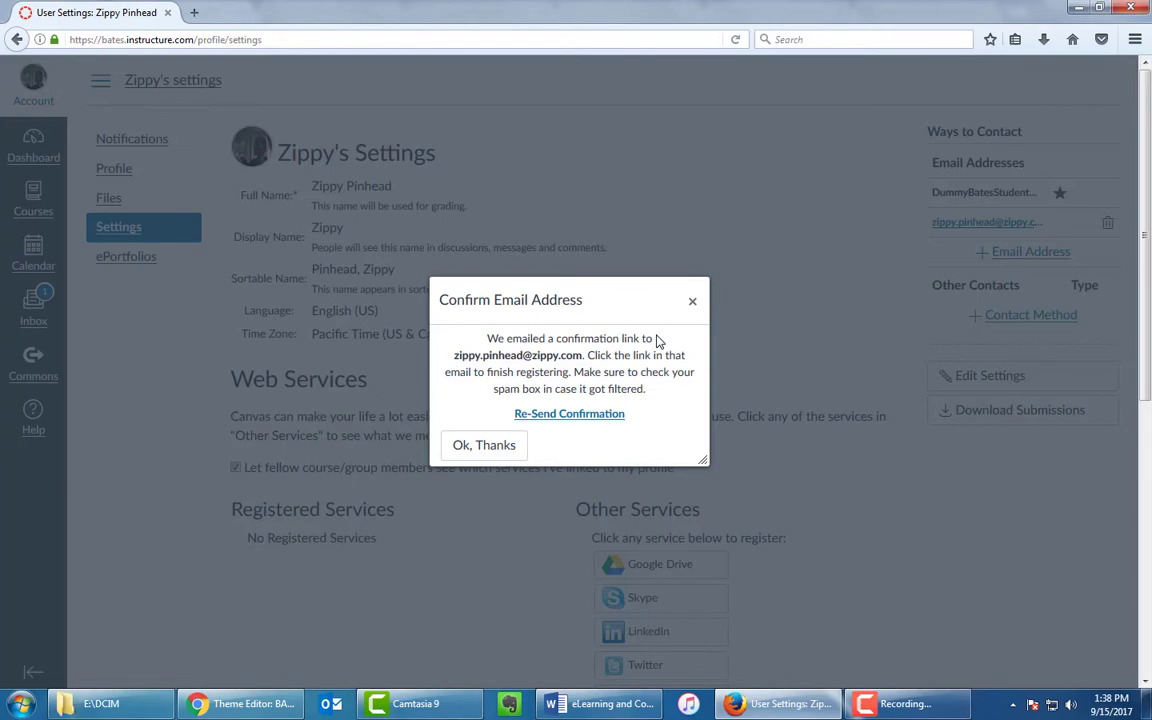
mouse_move(663, 345)
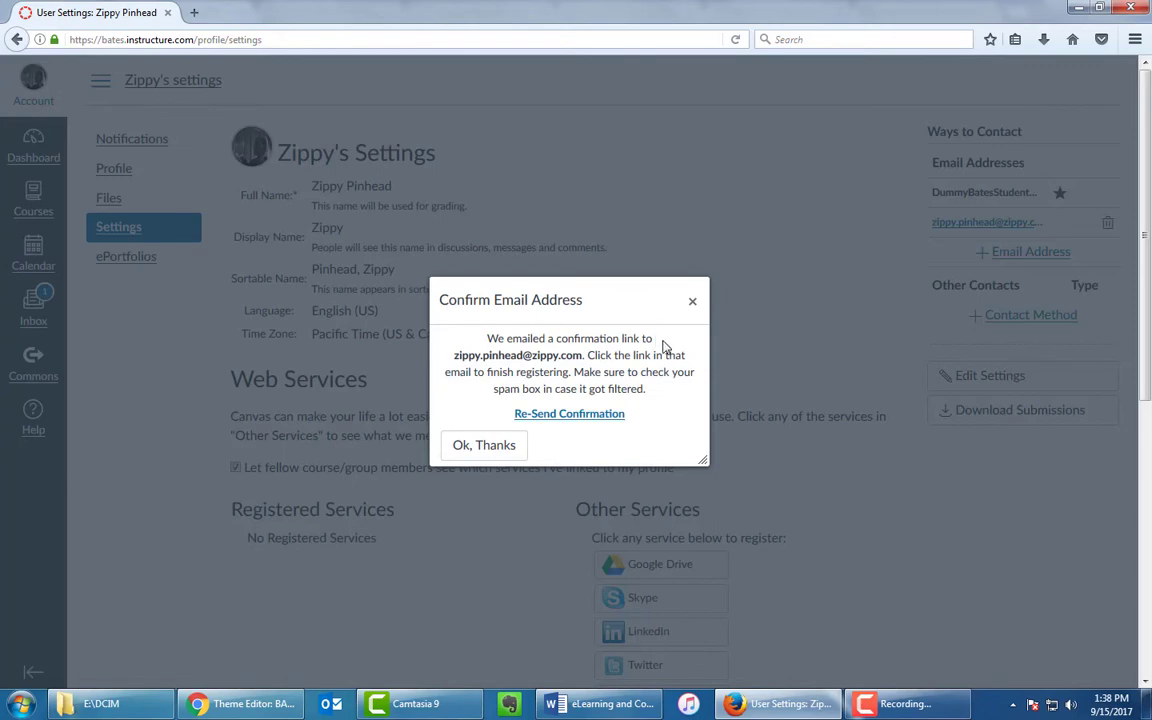
mouse_move(694, 307)
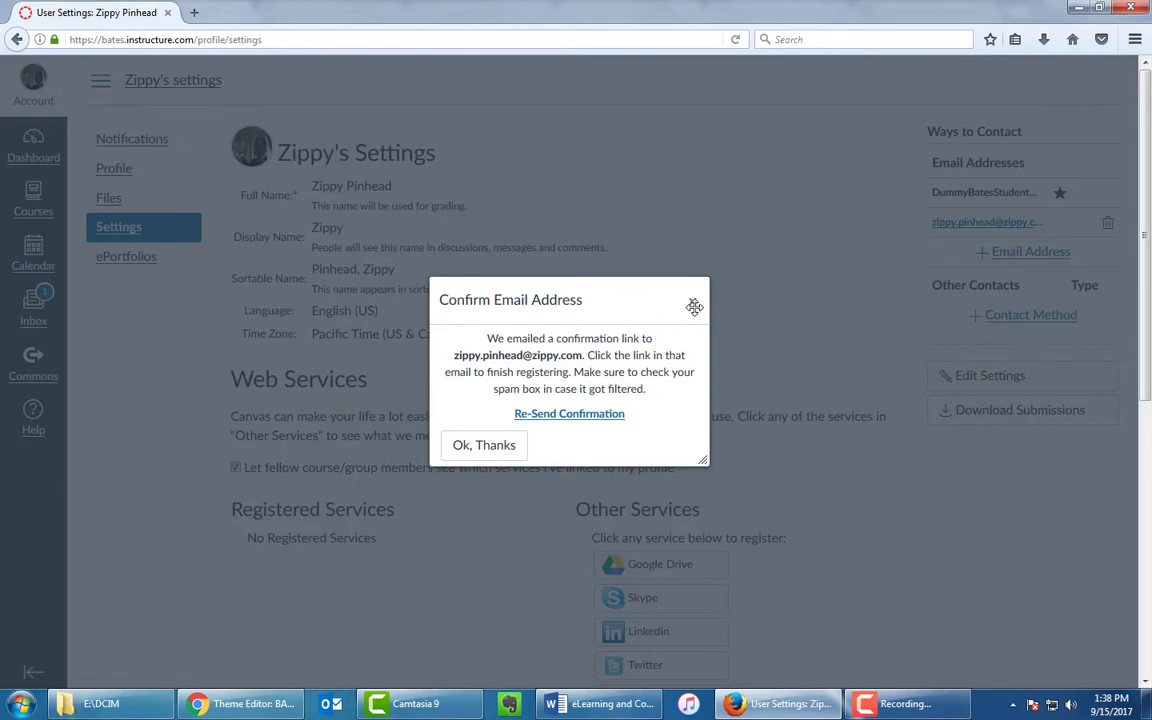
click(483, 445)
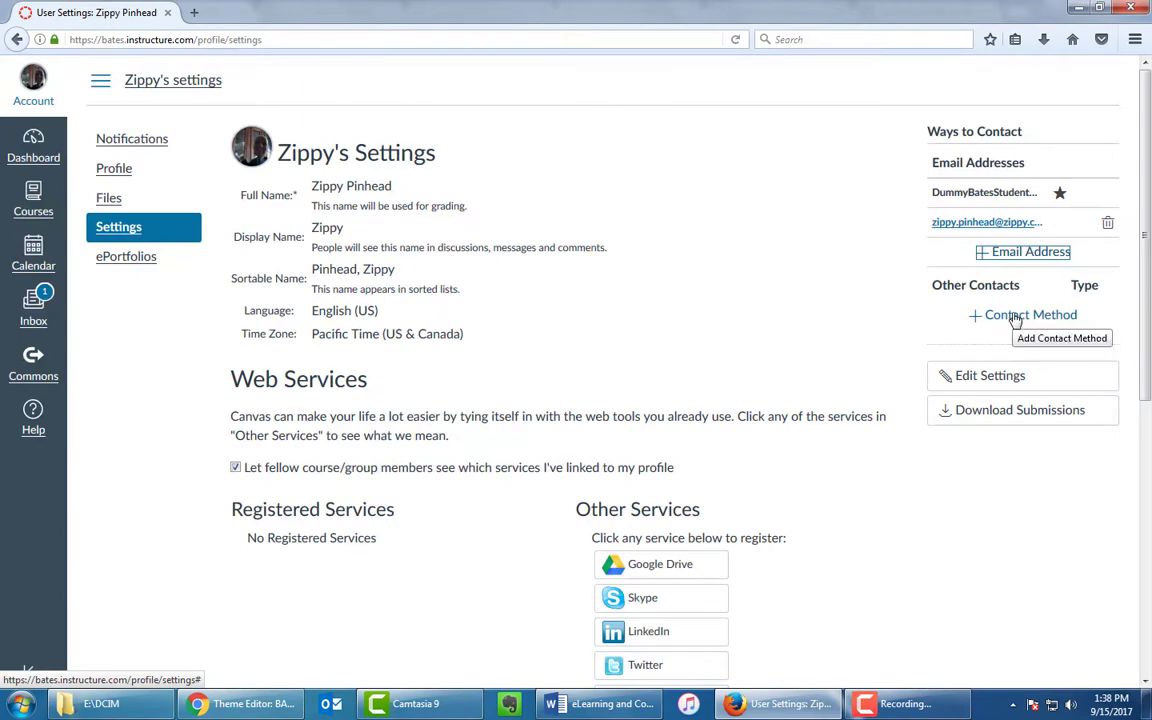
click(1030, 314)
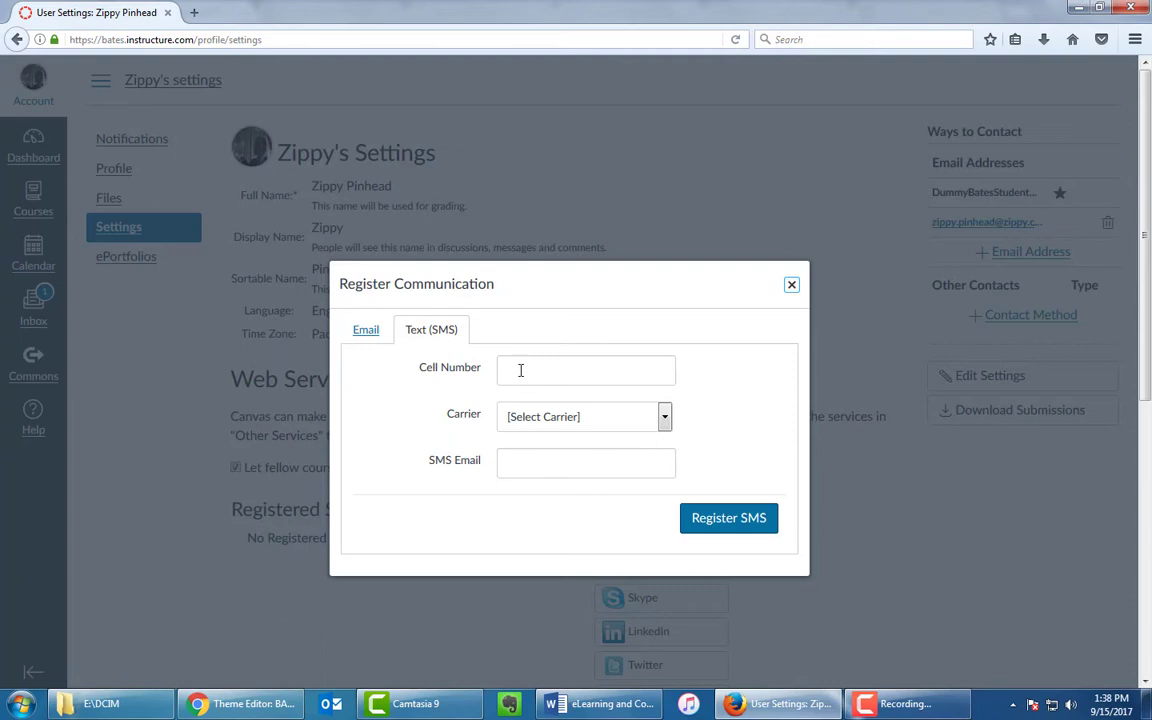
text(2535551212)
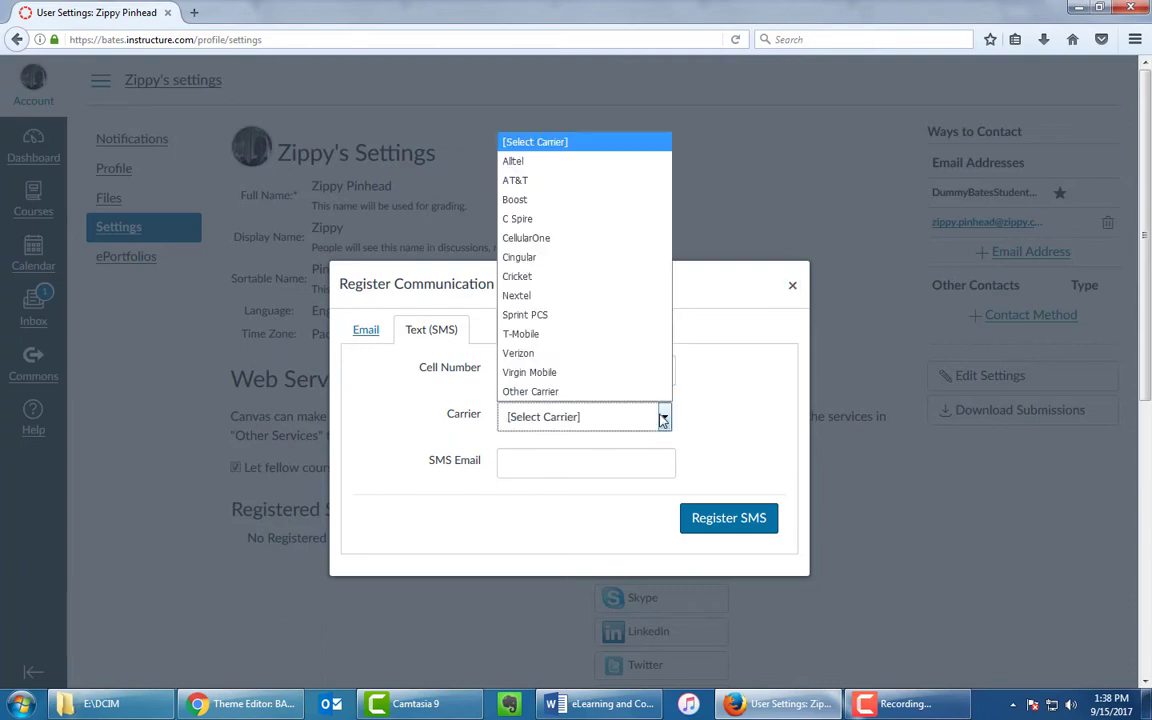
click(520, 333)
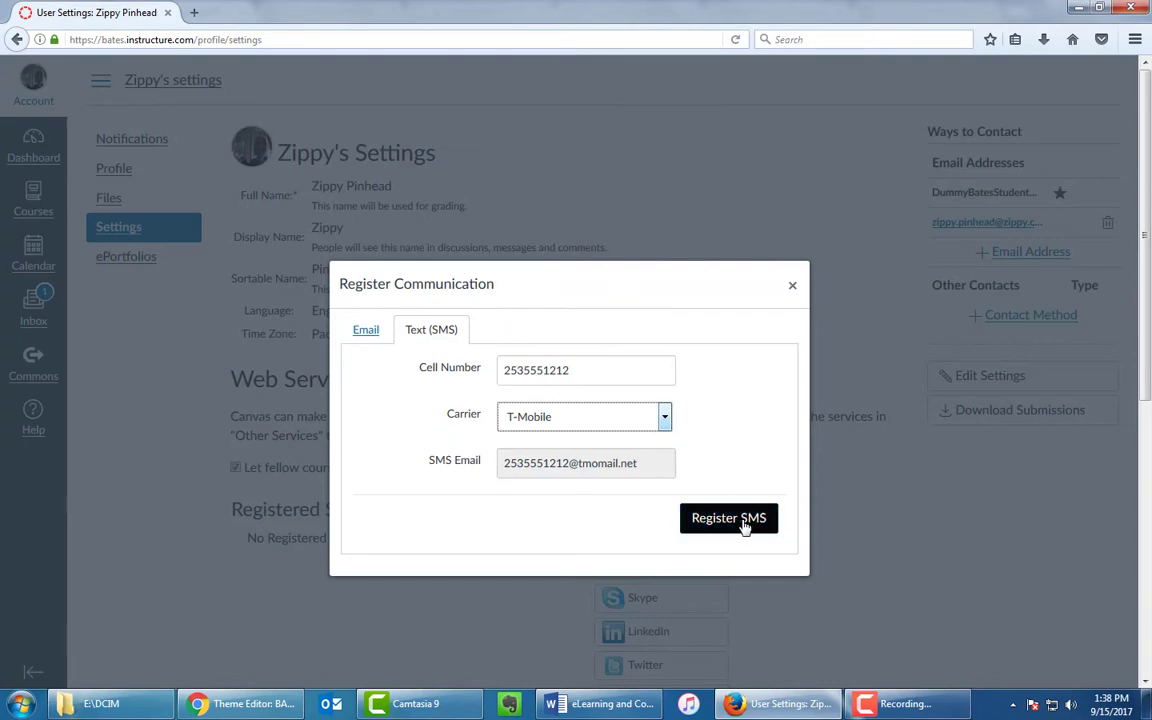
click(728, 518)
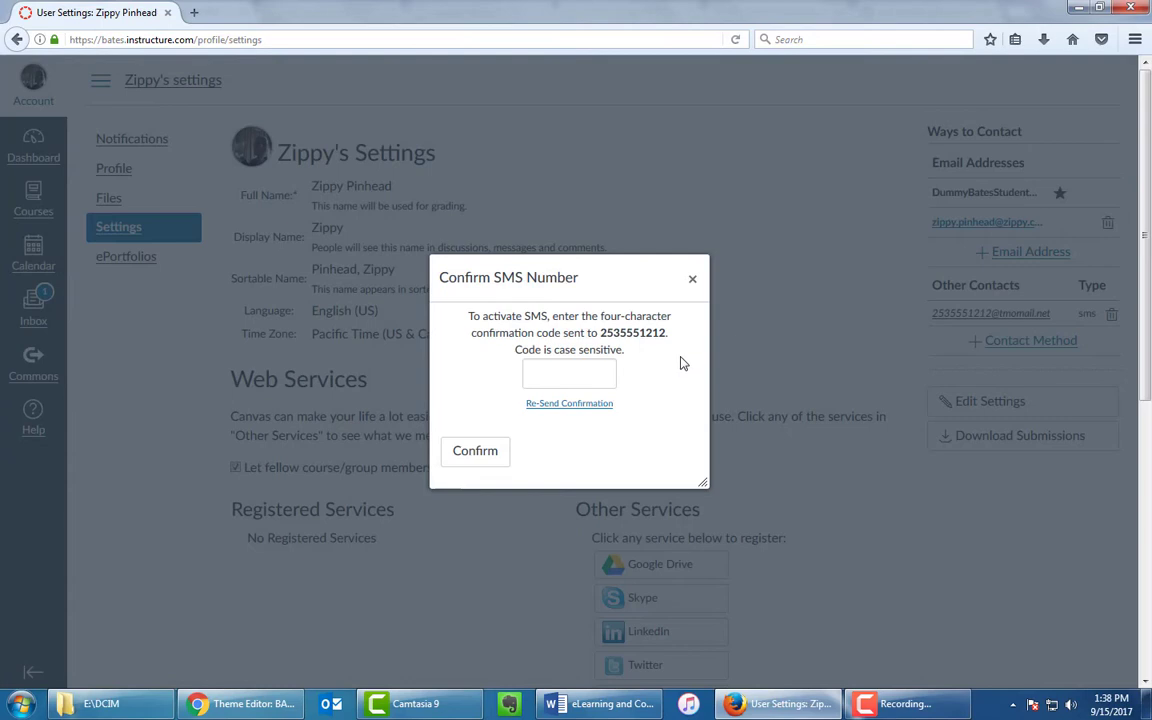
click(569, 373)
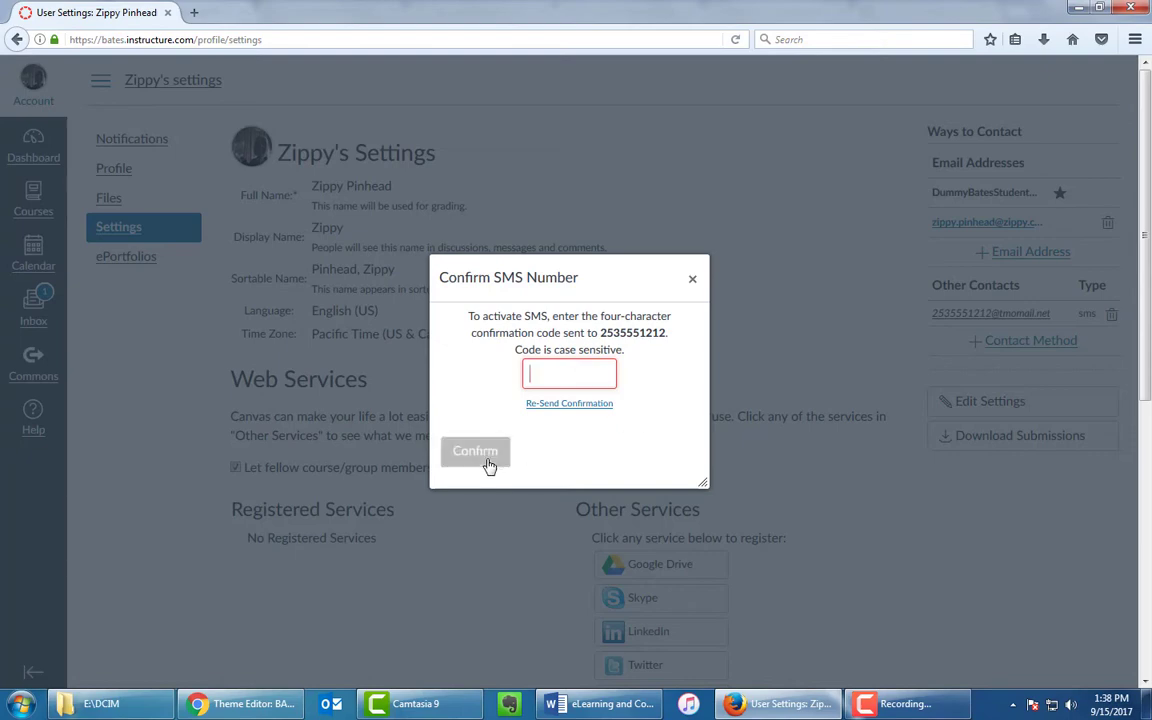
click(692, 279)
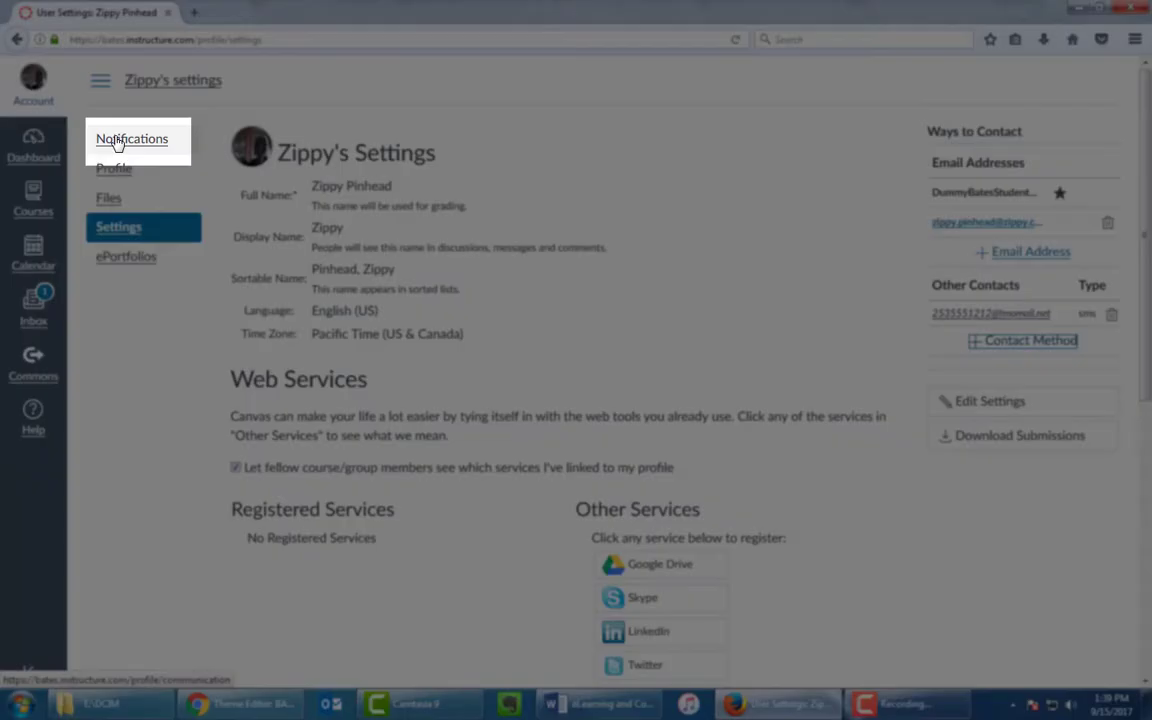
Set Discussion notifications to daily summary and Discussion Post to immediately, then return to Dashboard.
click(131, 138)
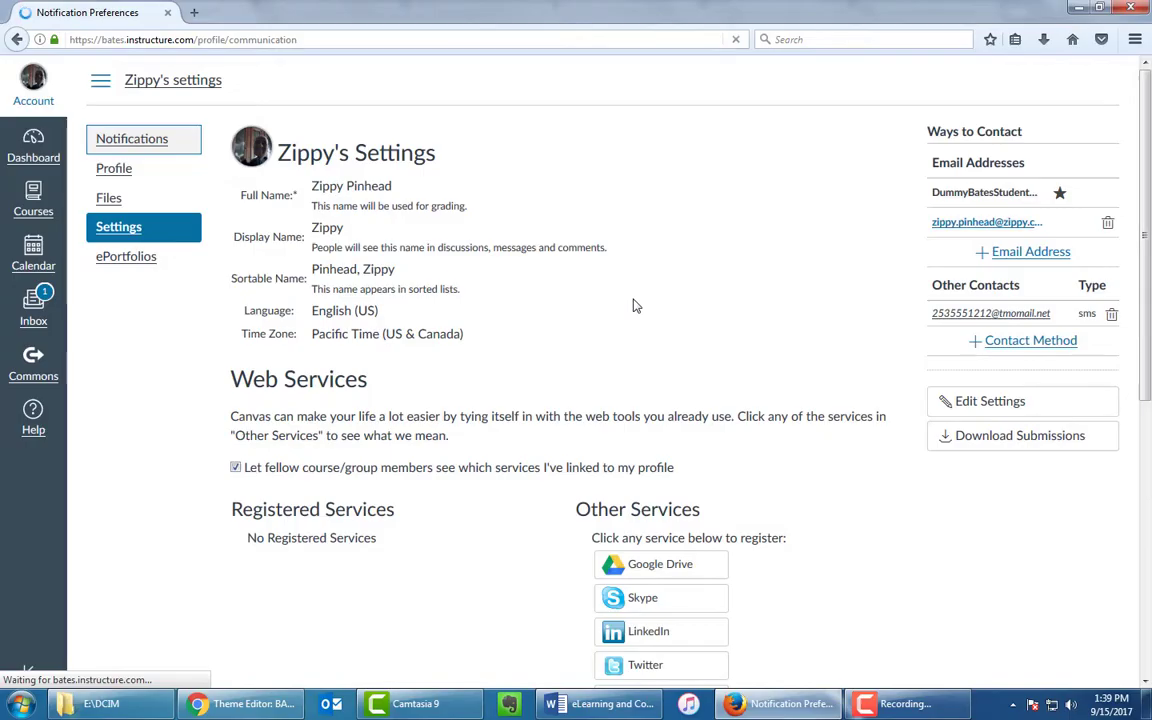
click(131, 139)
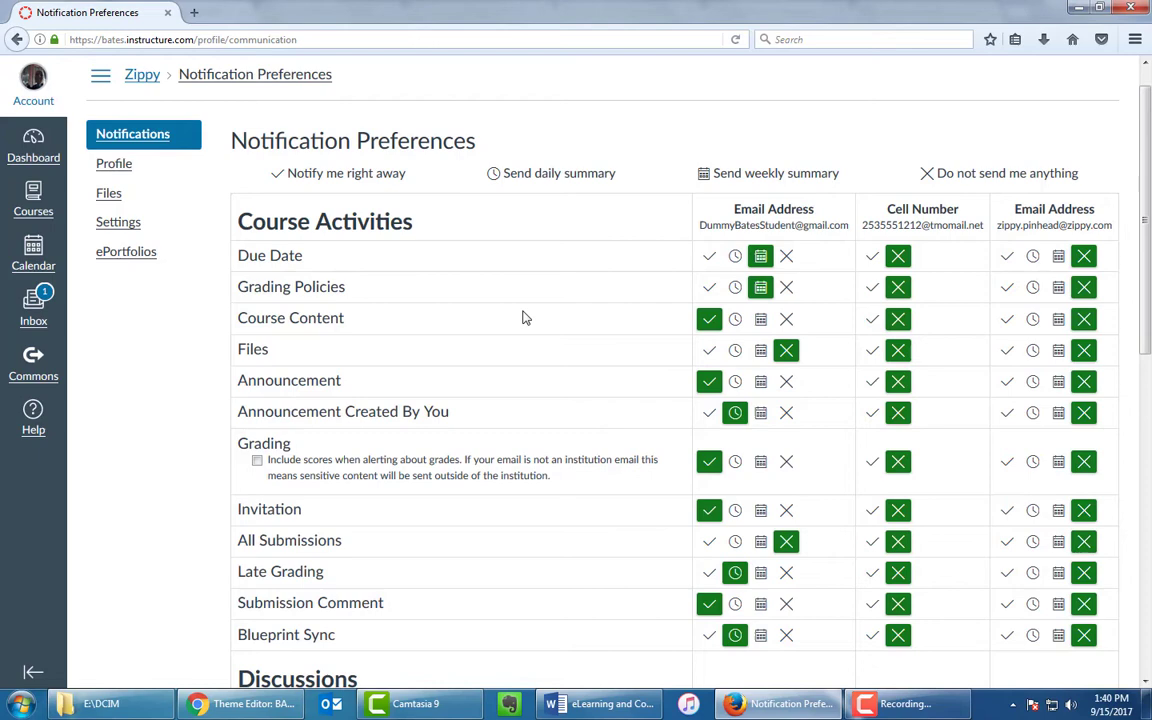
mouse_move(141, 386)
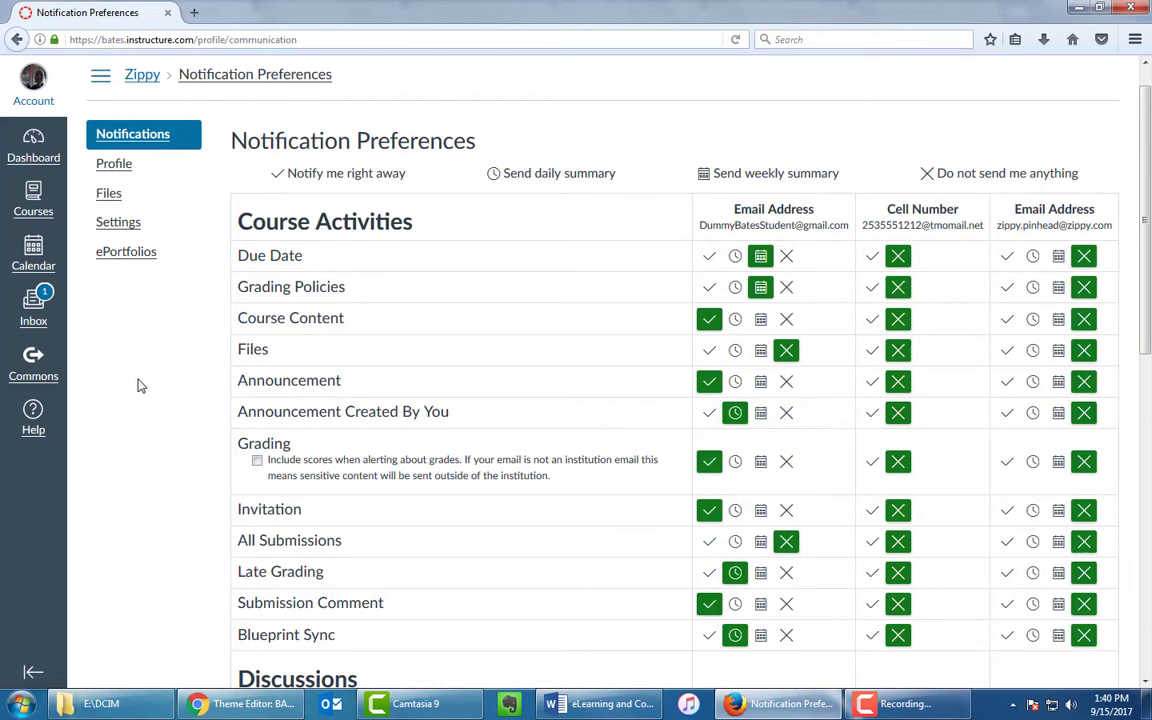
scroll(down, 3)
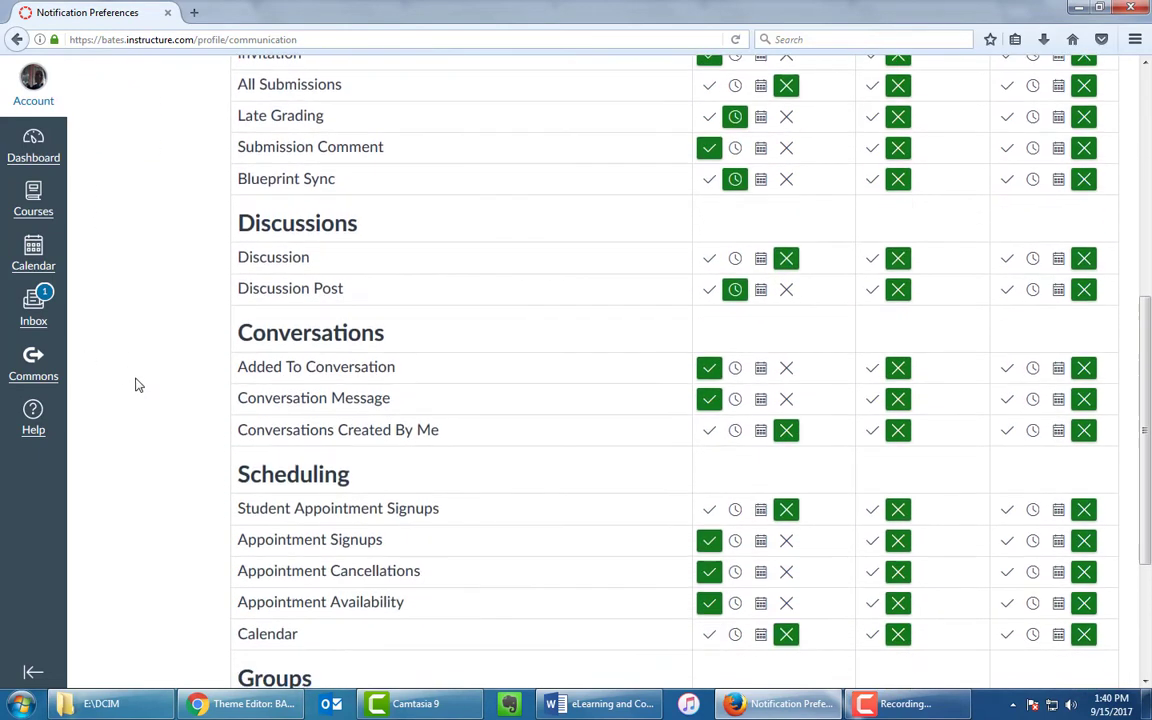
mouse_move(138, 377)
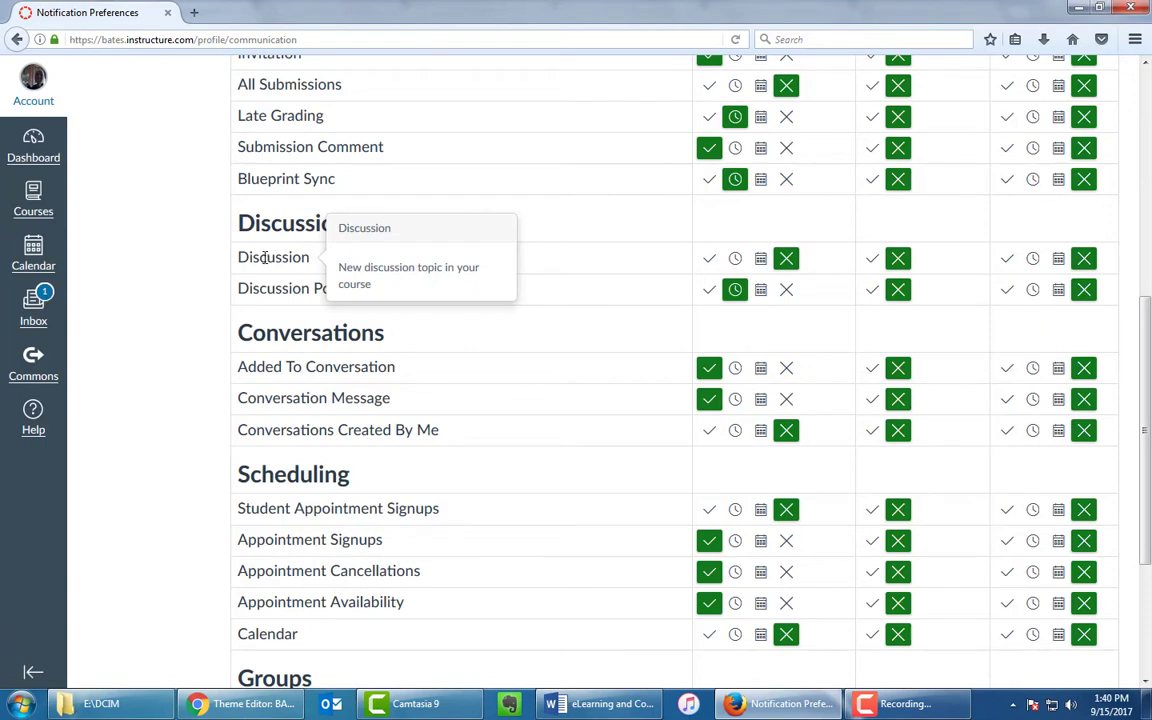
mouse_move(290, 288)
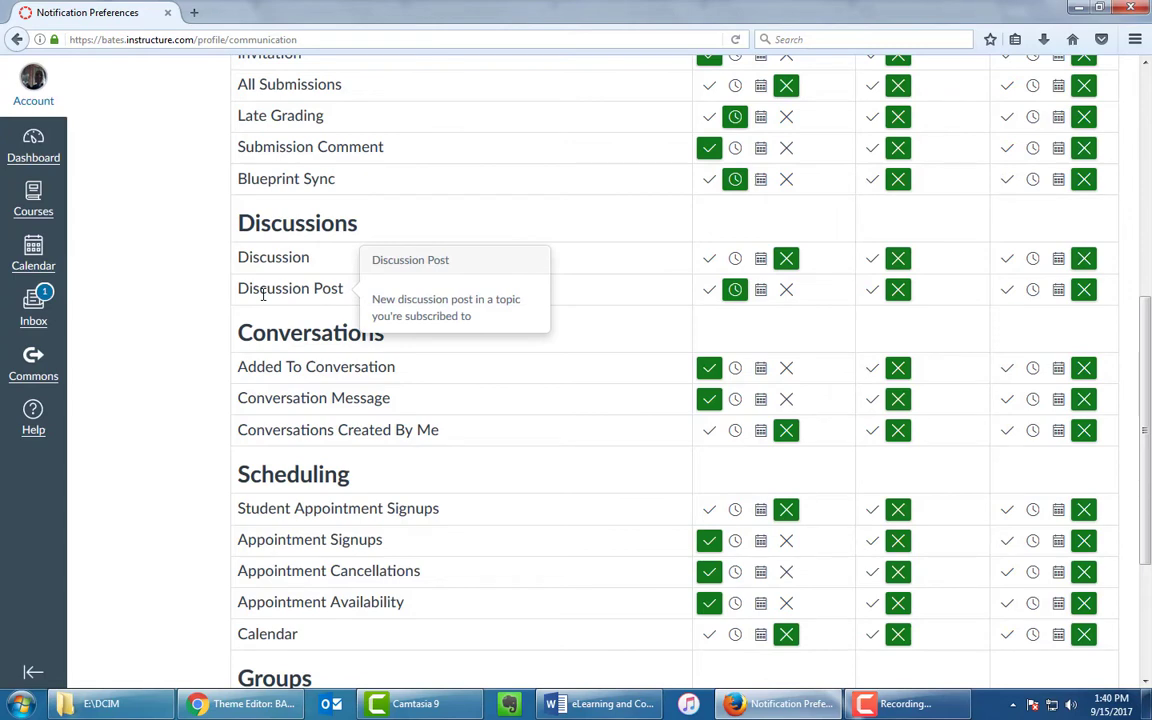
mouse_move(520, 284)
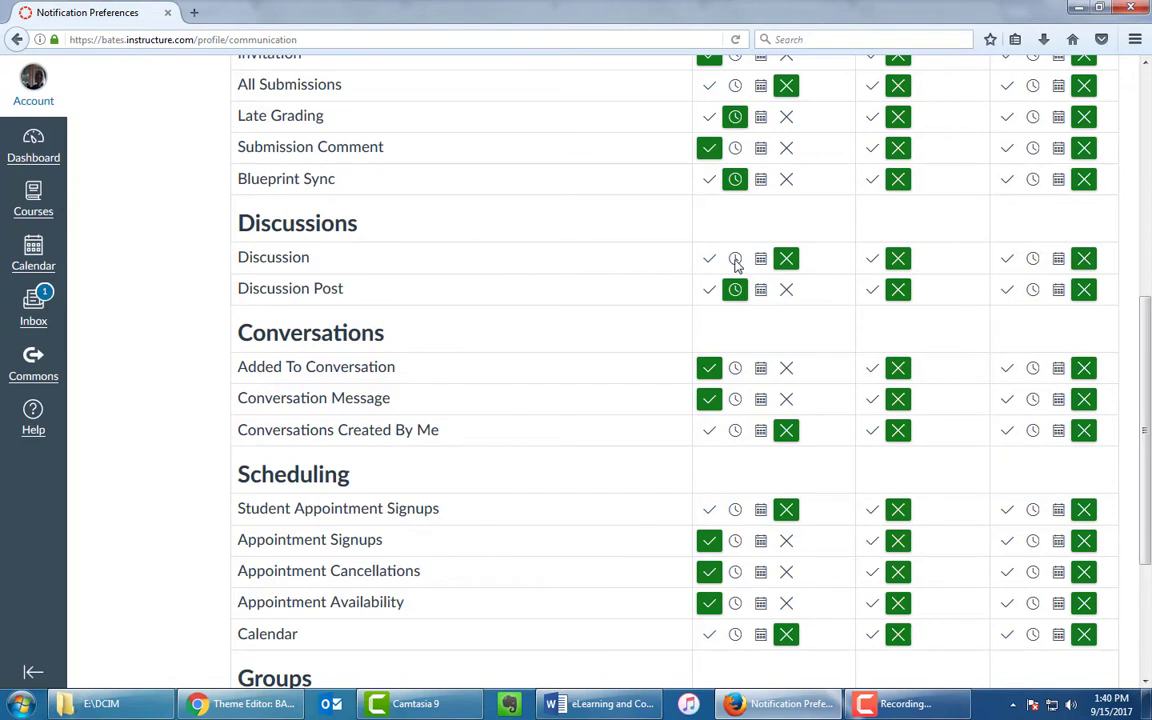
click(735, 258)
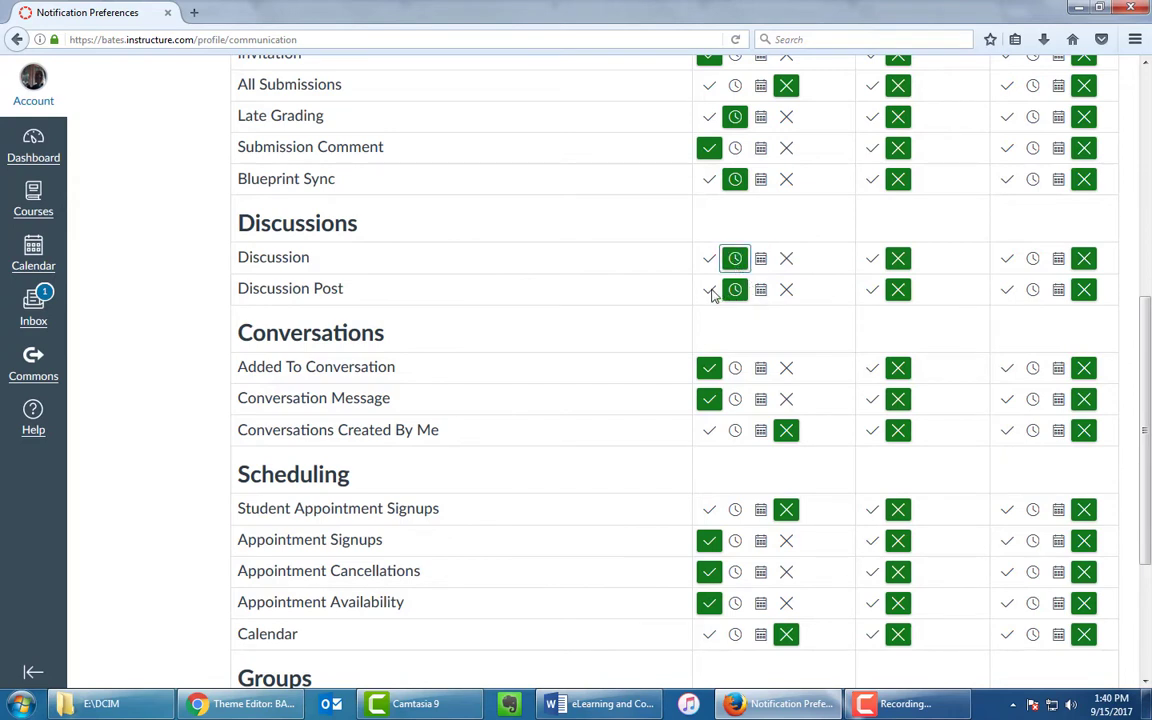
click(709, 289)
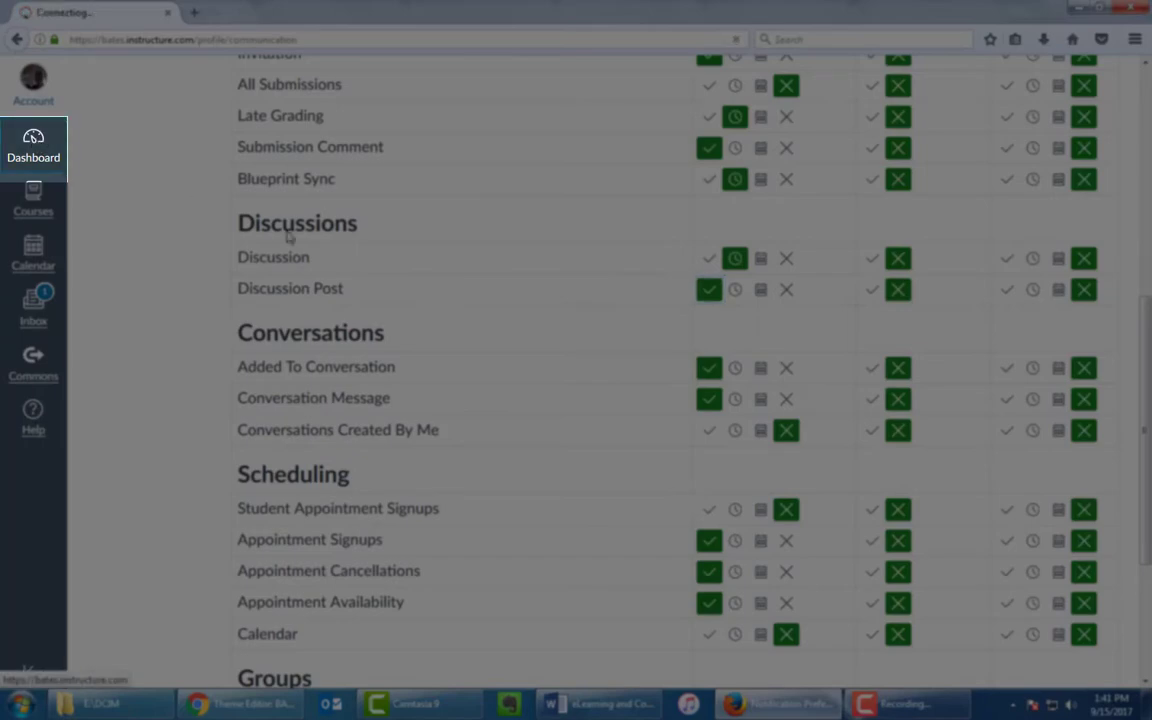
click(33, 145)
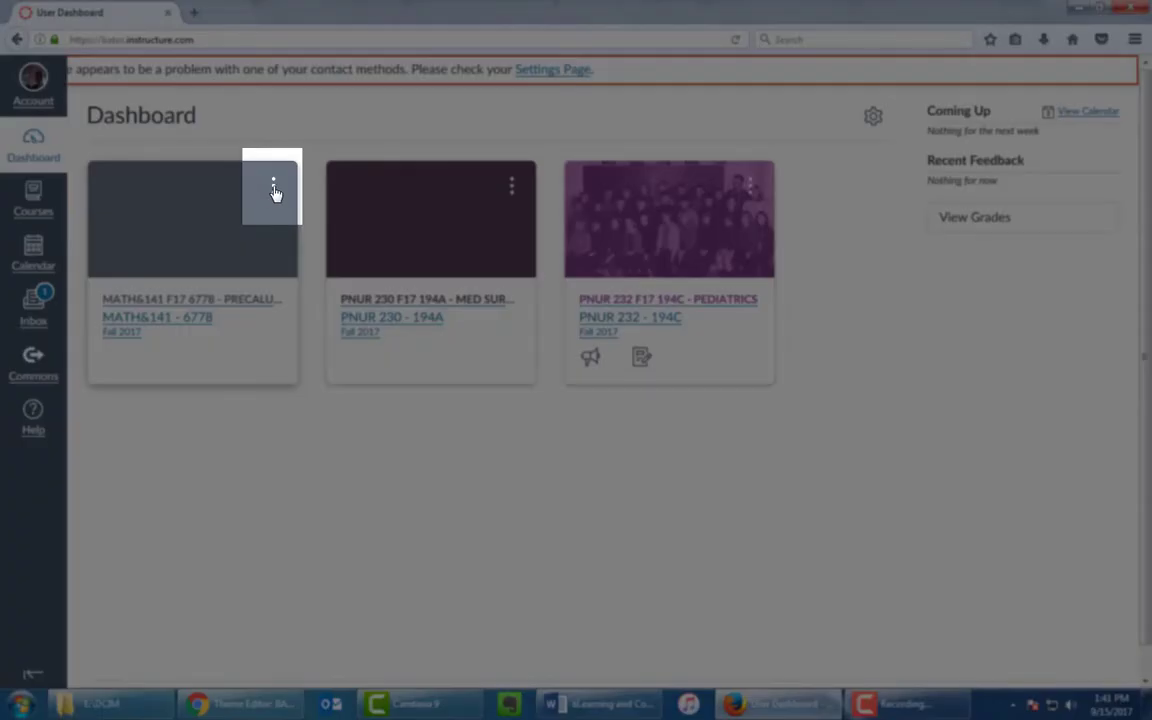
Nickname the MATH&141 course card 'Precalculus' and colour it orange.
click(273, 186)
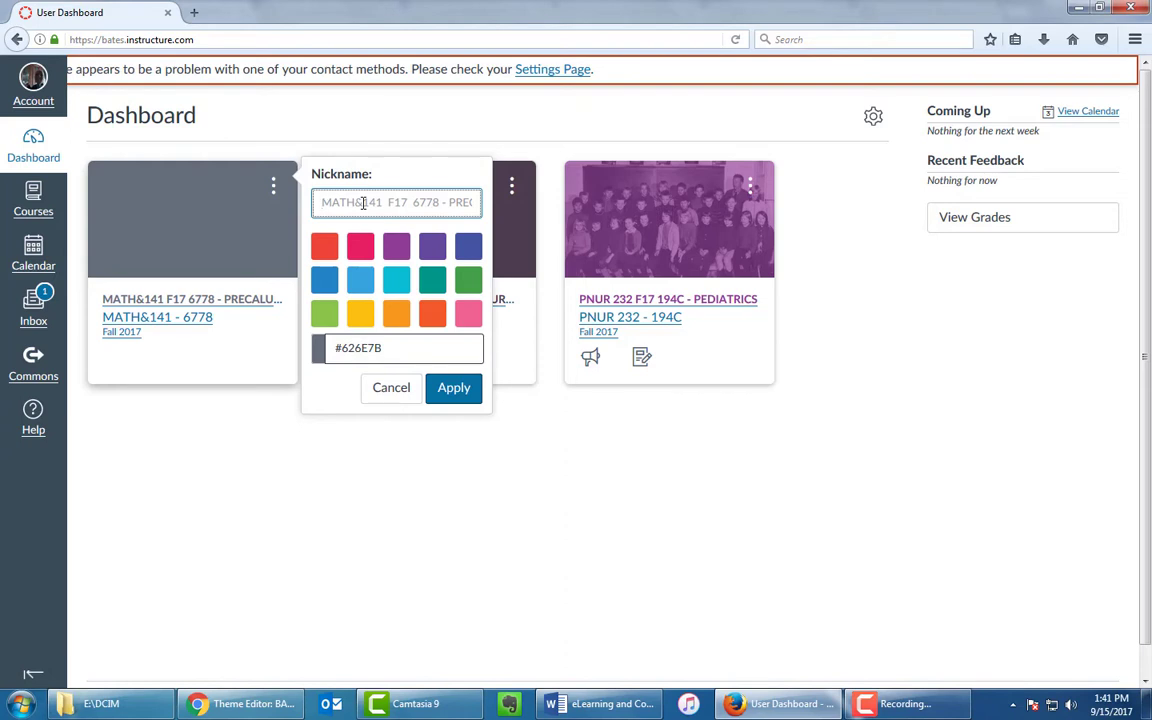
text(Precalculus)
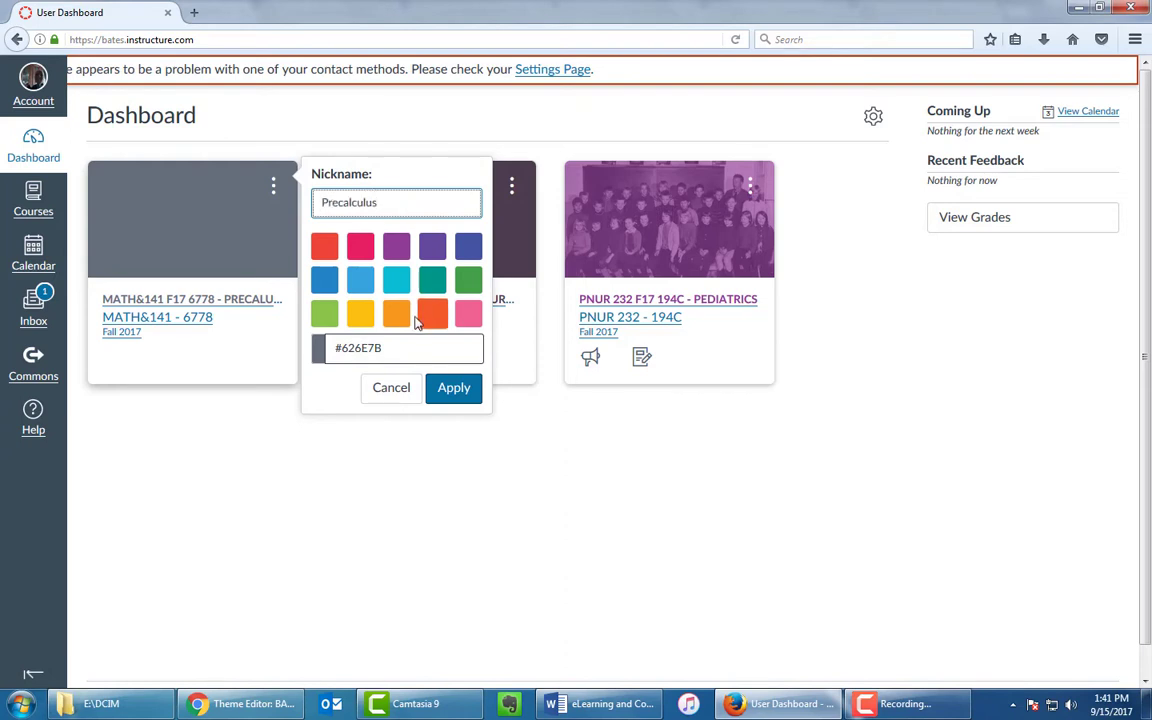
click(396, 314)
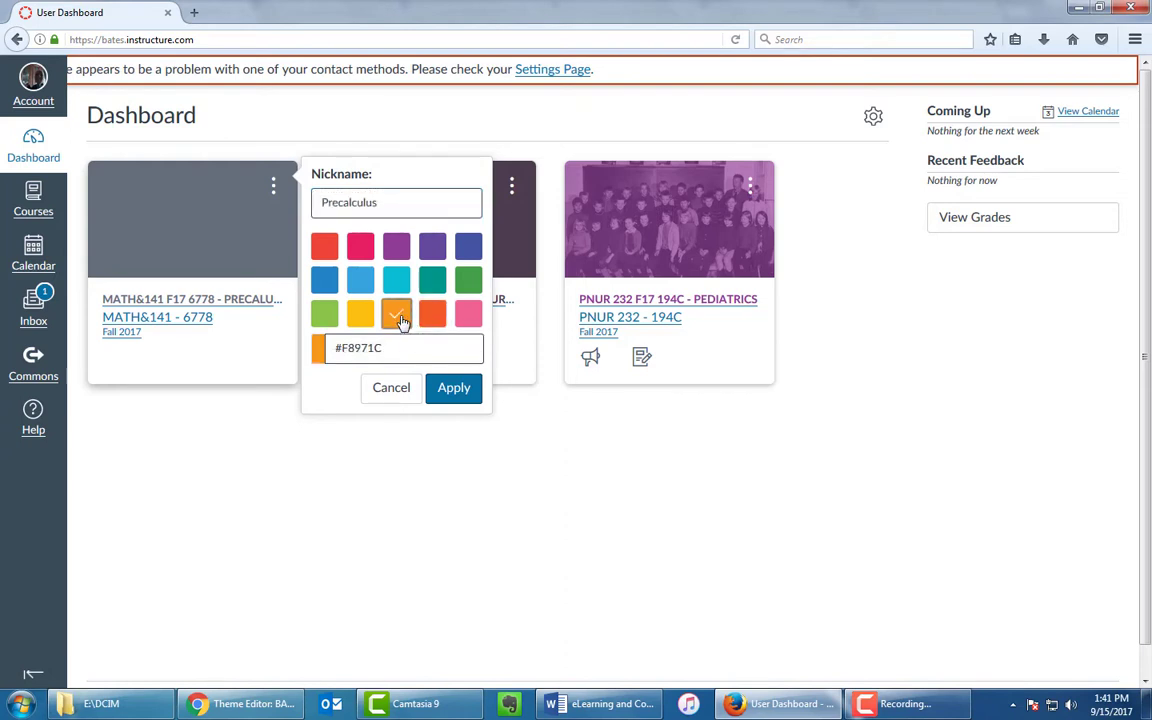
click(396, 314)
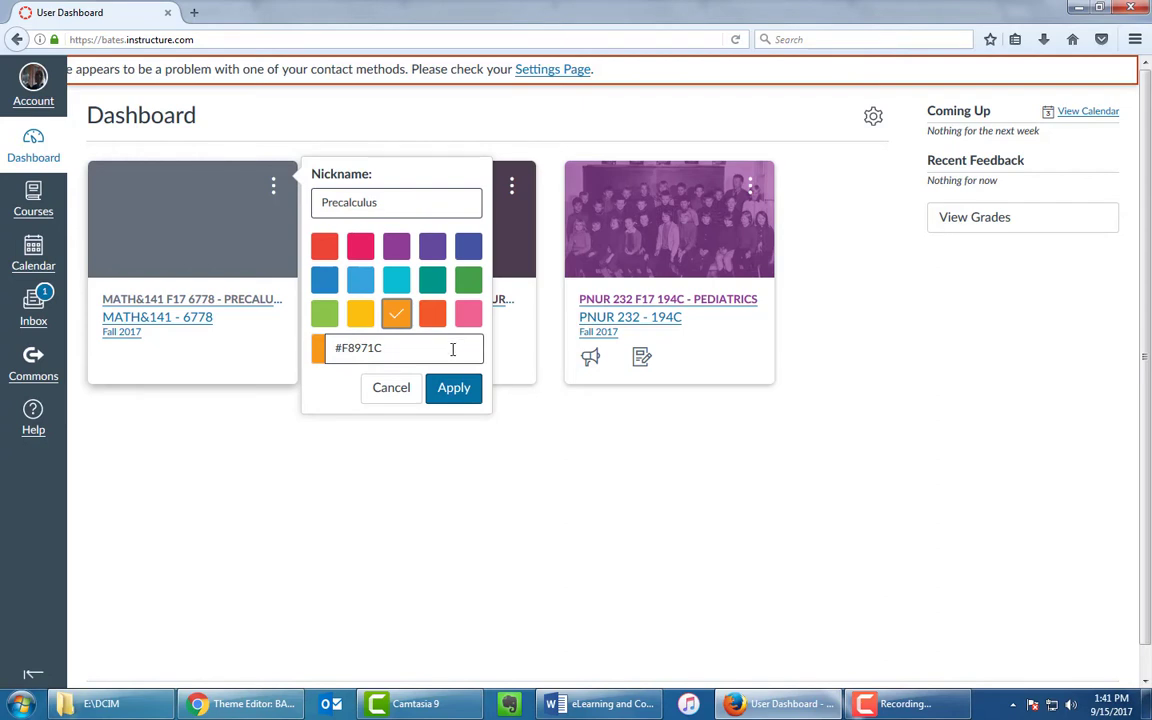
mouse_move(458, 384)
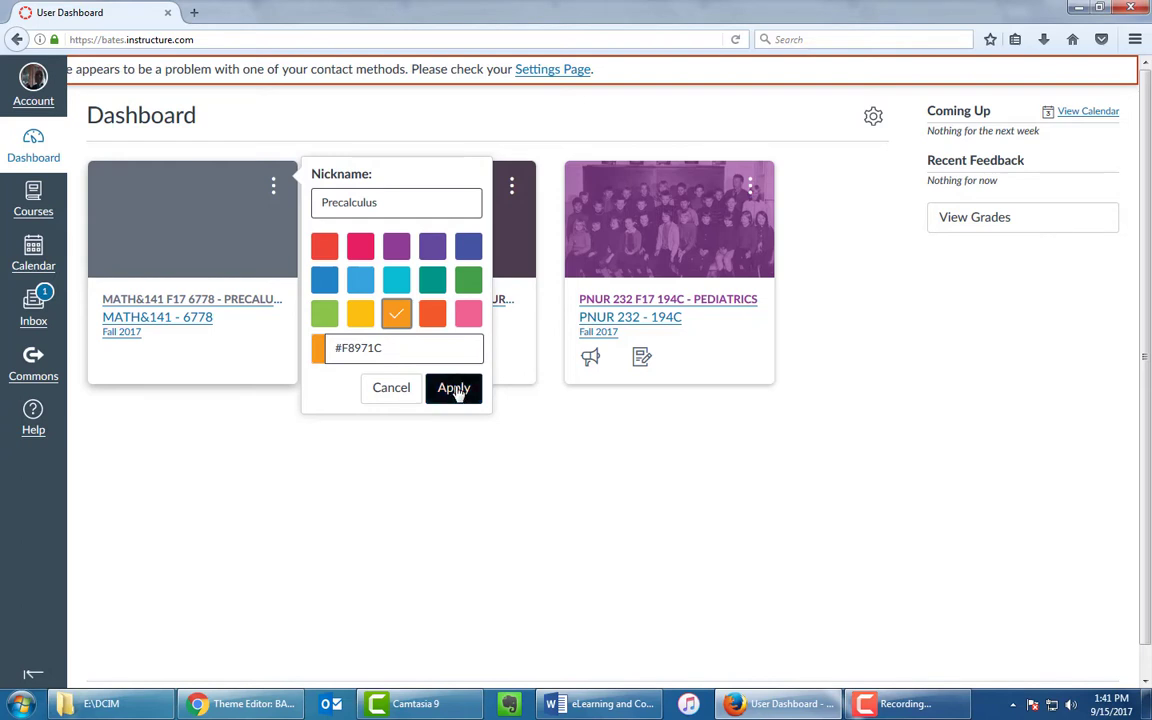
click(453, 388)
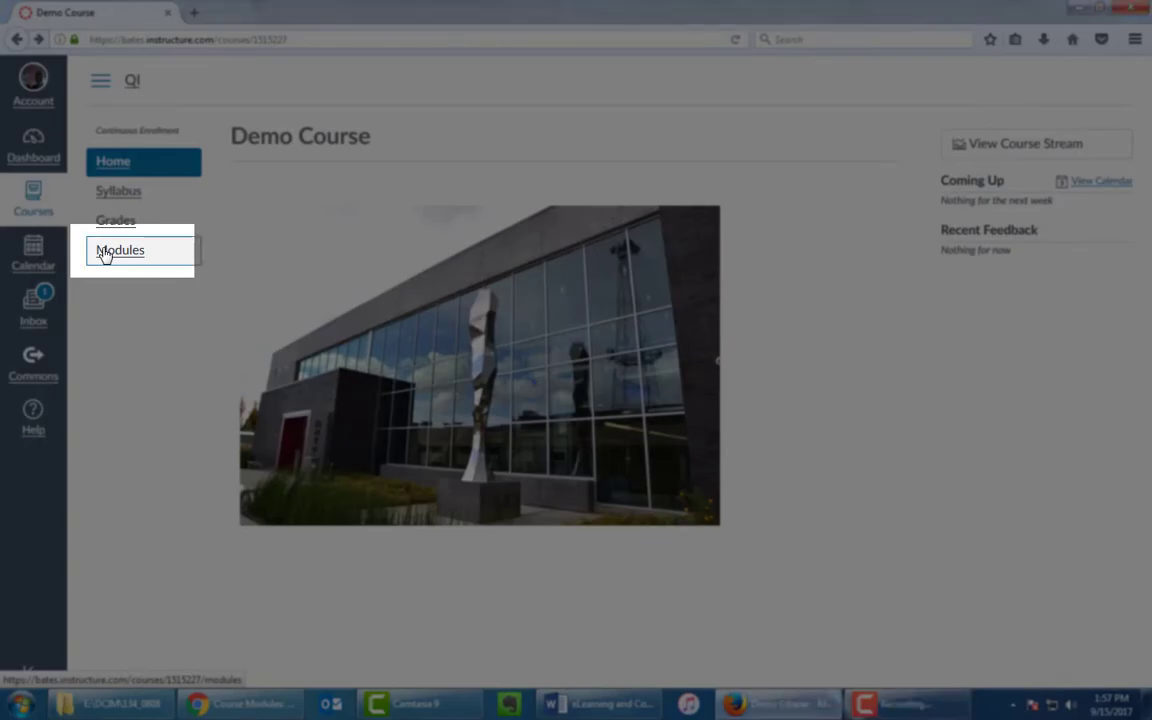
Open the 'Is Online Learning for You?' assignment from Modules and start a submission.
click(120, 250)
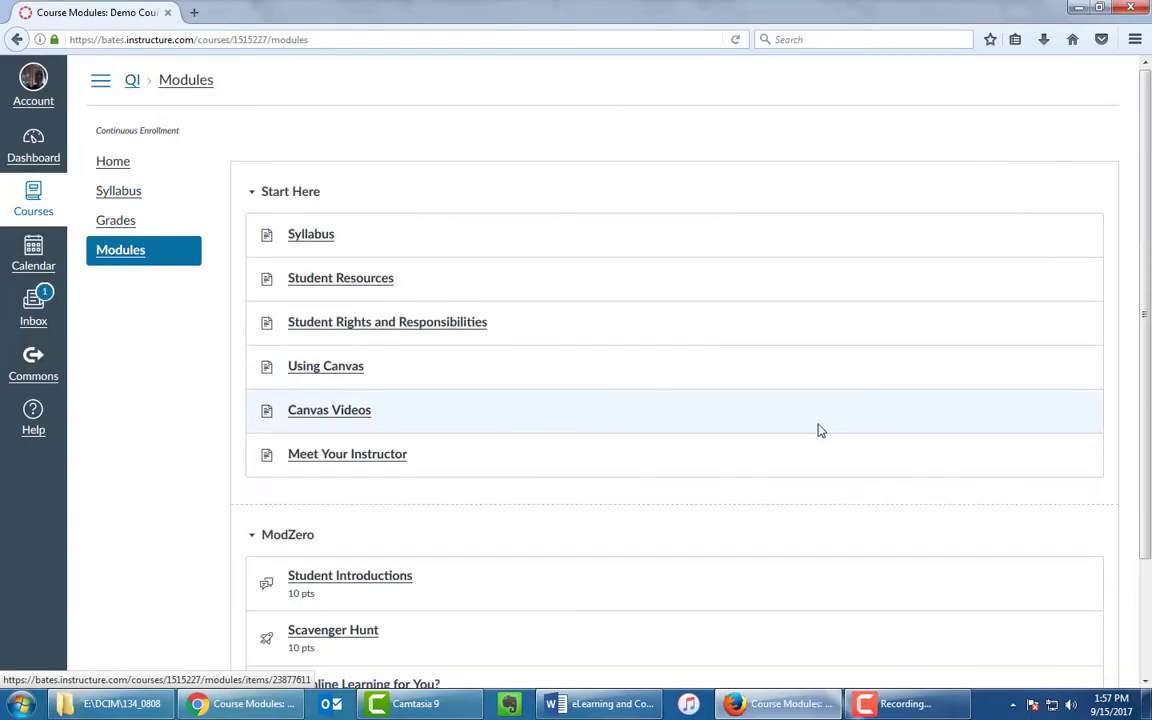
scroll(down, 3)
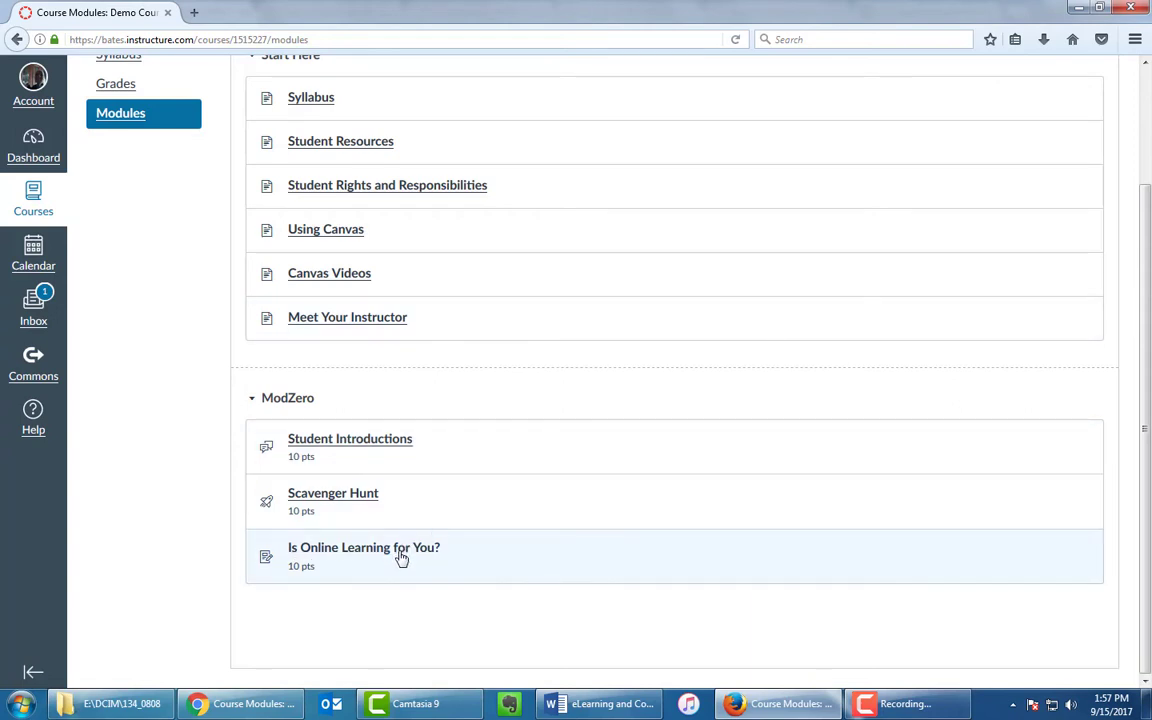
mouse_move(400, 552)
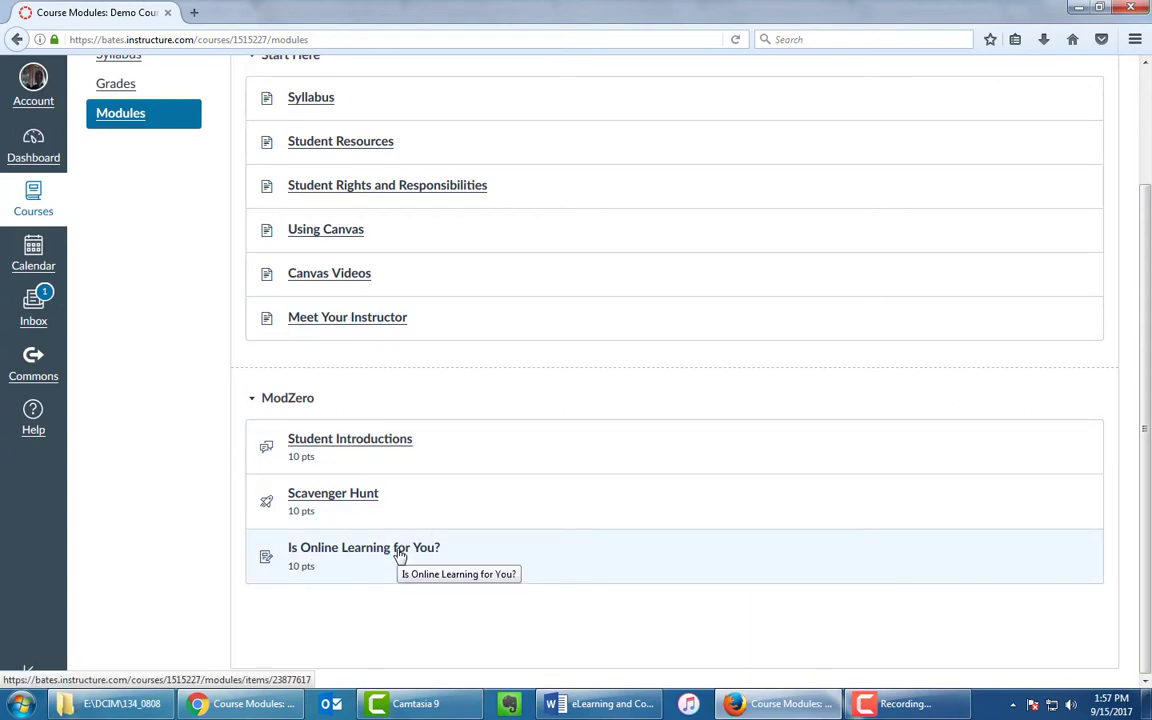
click(364, 547)
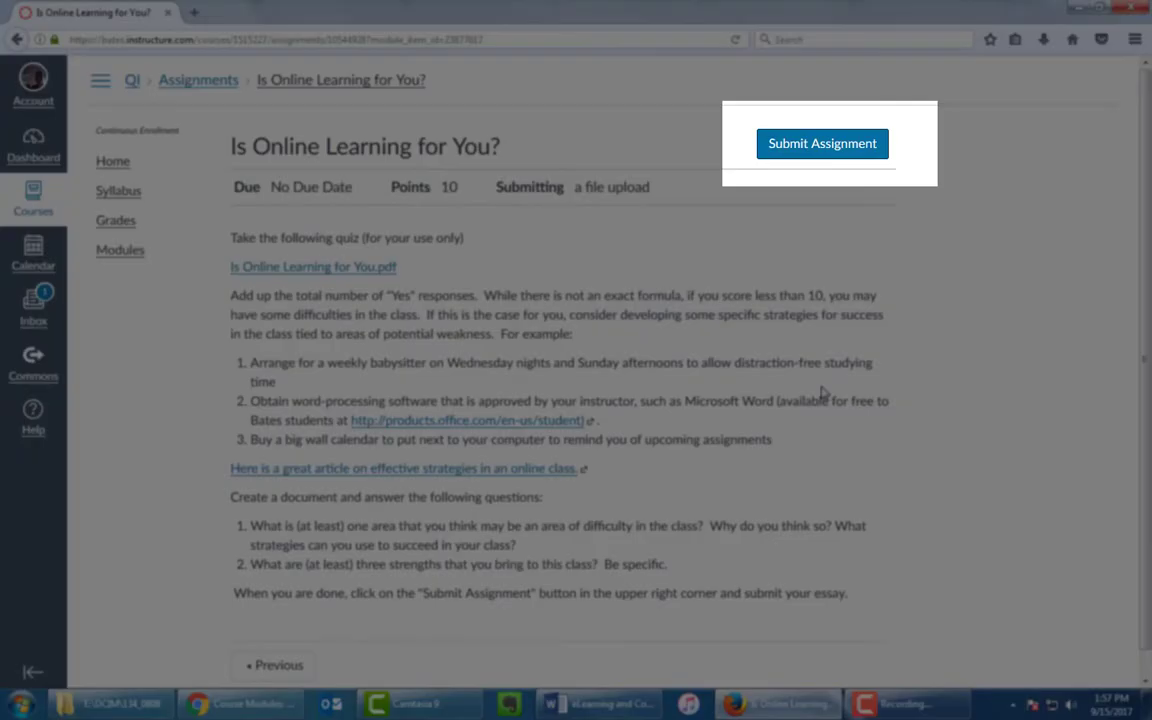
click(822, 143)
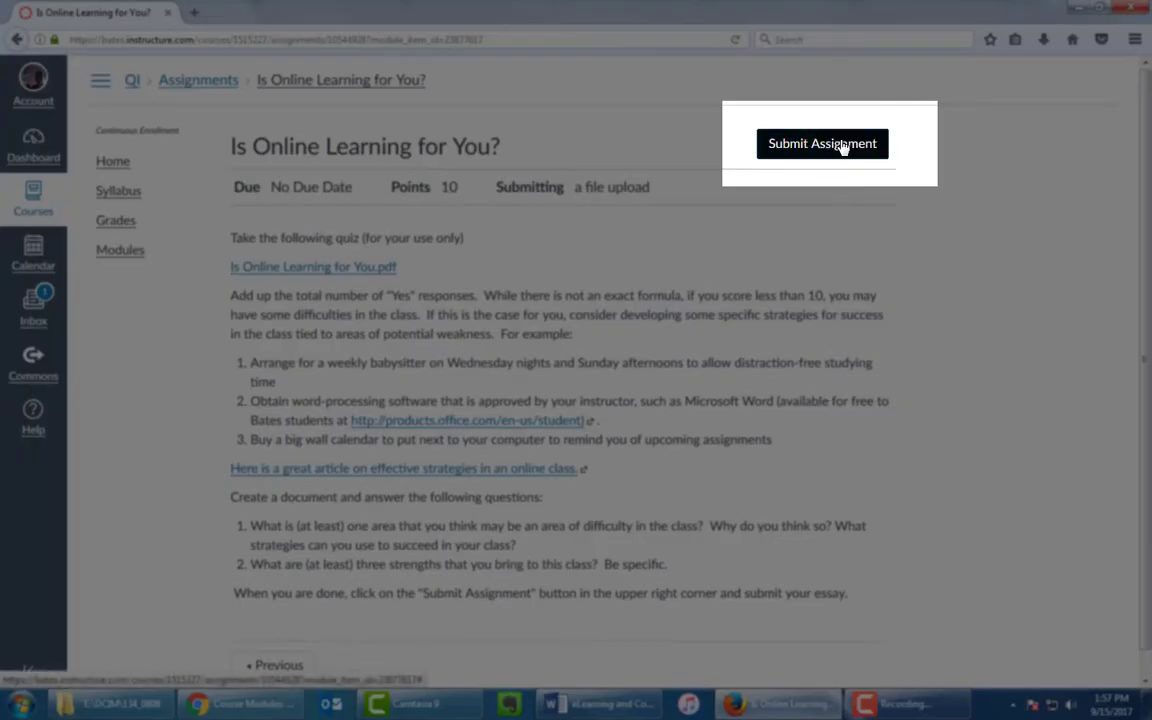
click(822, 143)
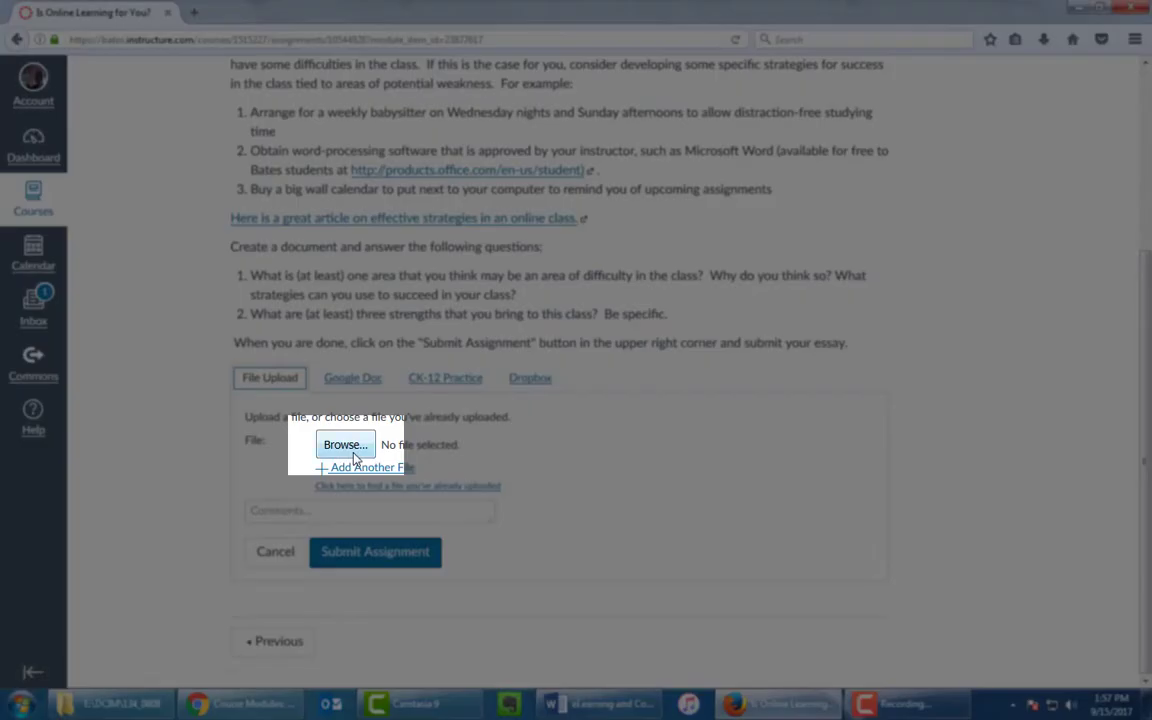
Attach the 2017-18 Budget Requests spreadsheet and CHAPTER 1.docx, then submit the assignment.
click(345, 444)
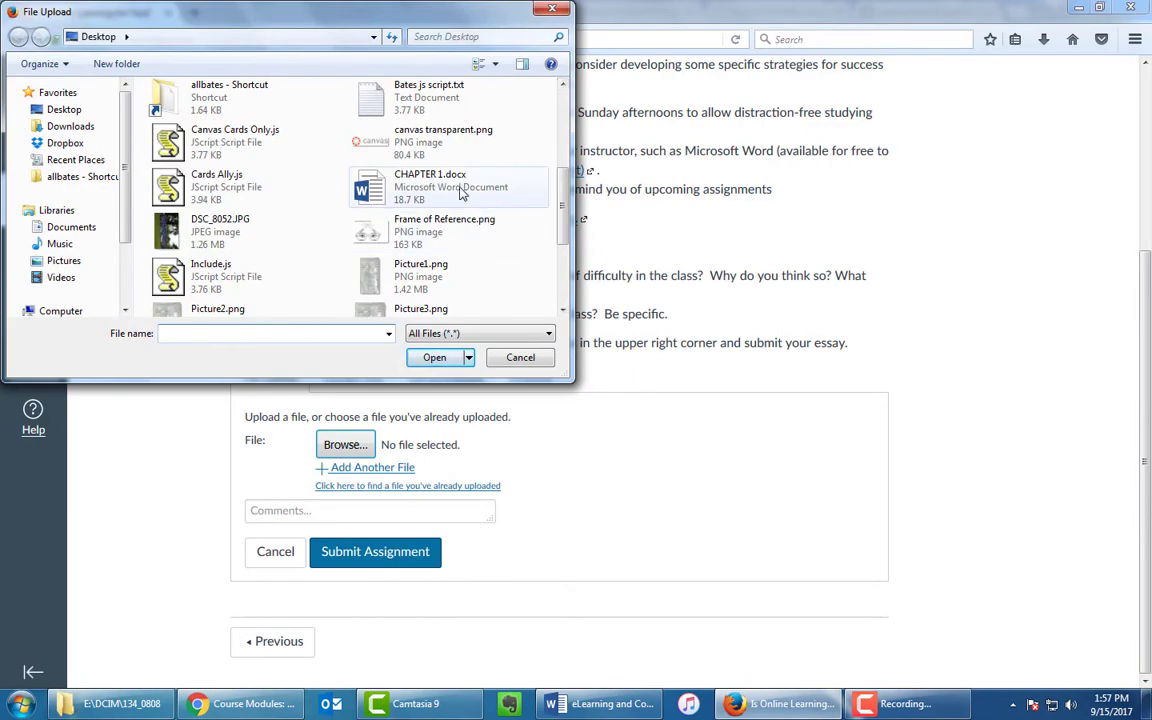
click(433, 357)
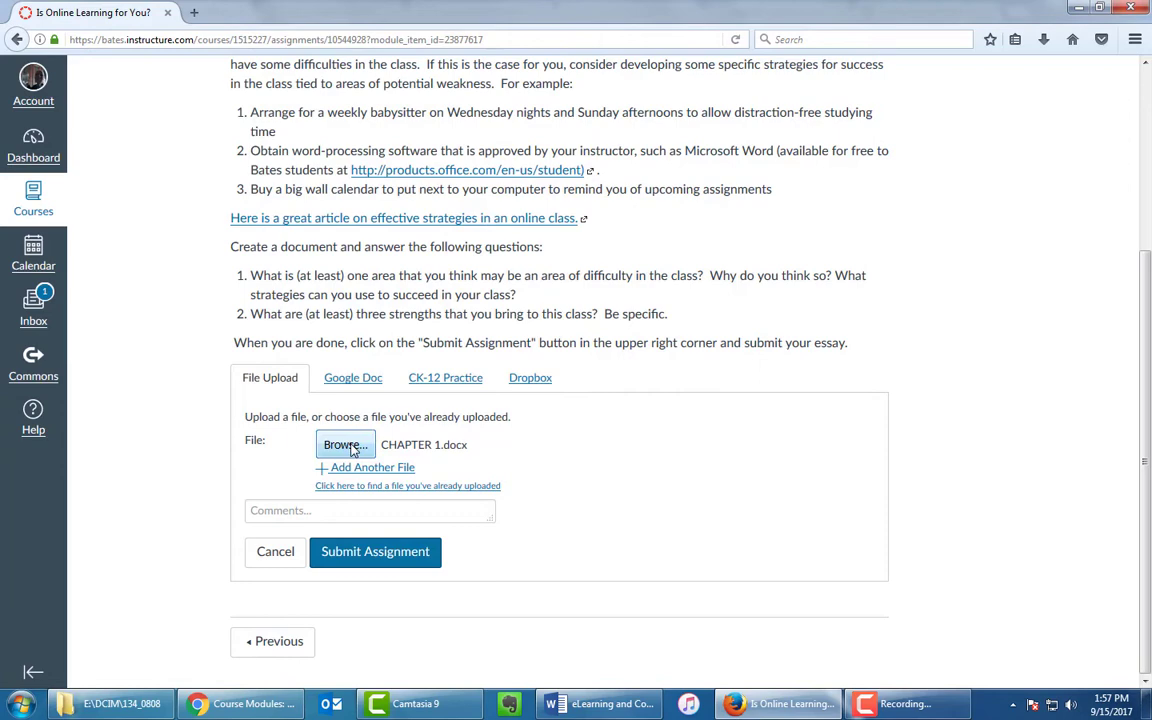
click(345, 444)
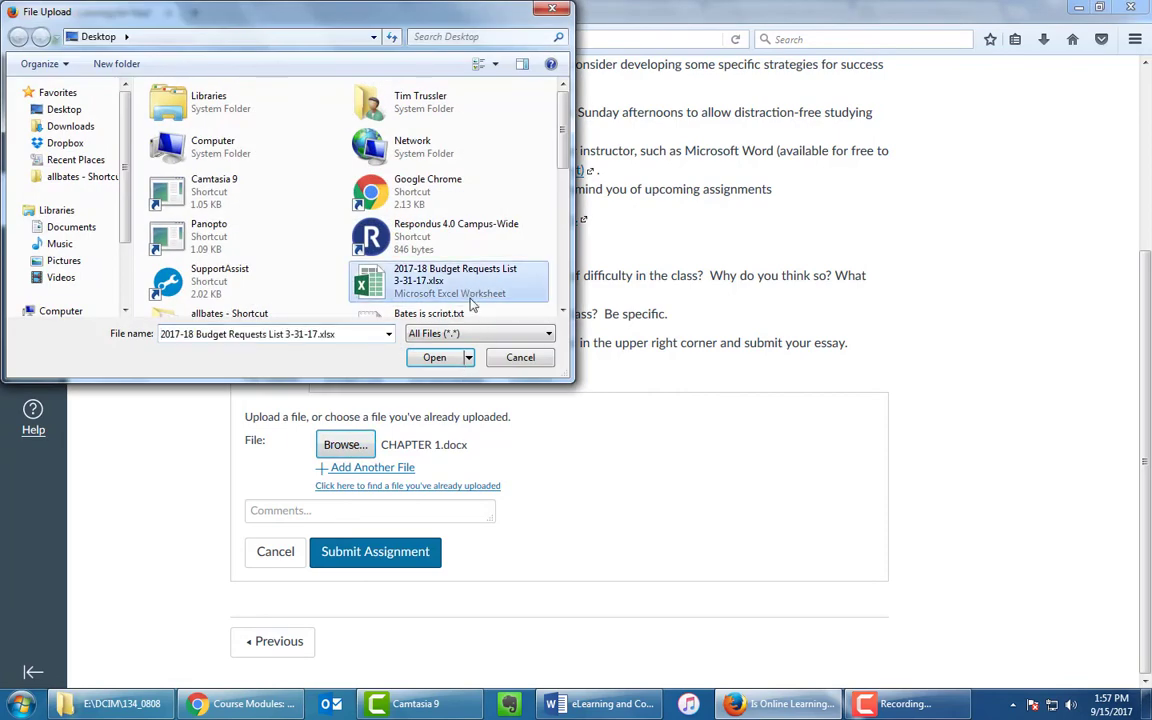
click(434, 357)
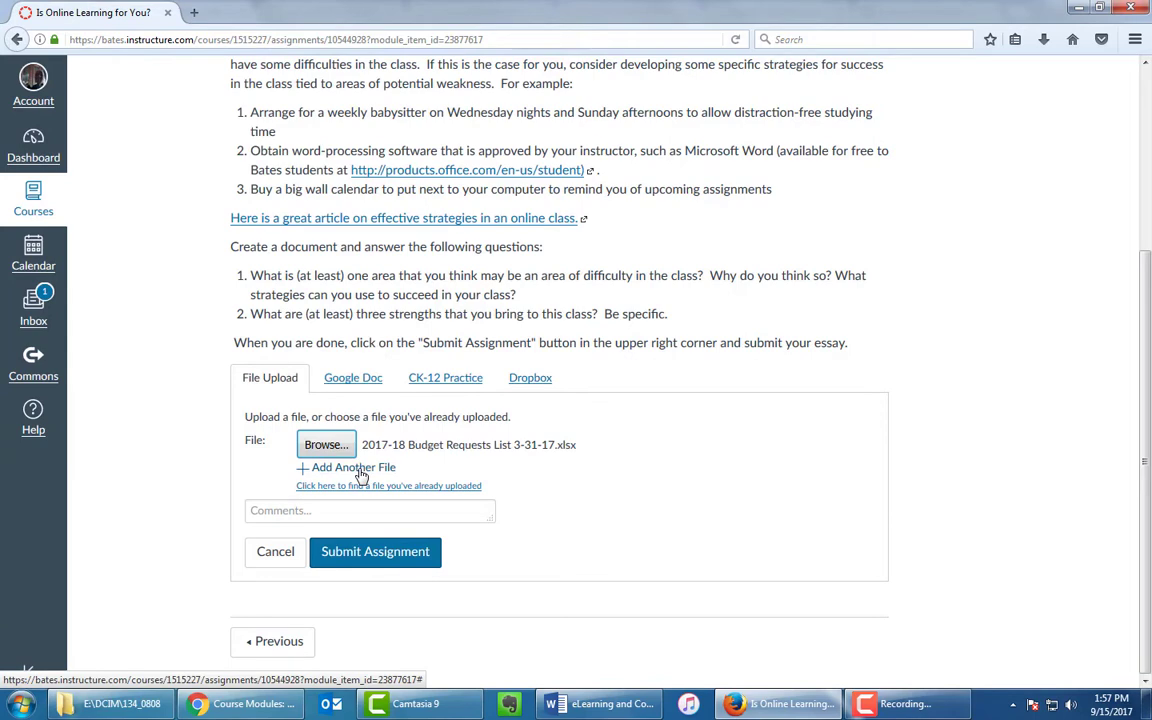
click(345, 467)
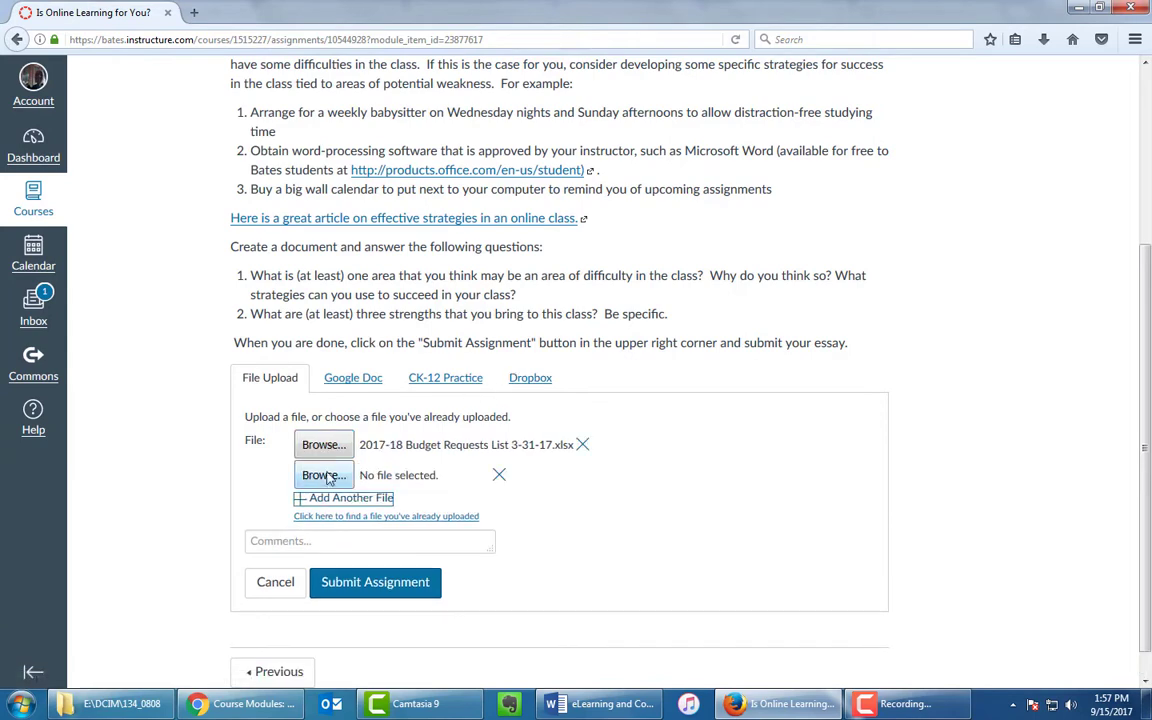
click(323, 475)
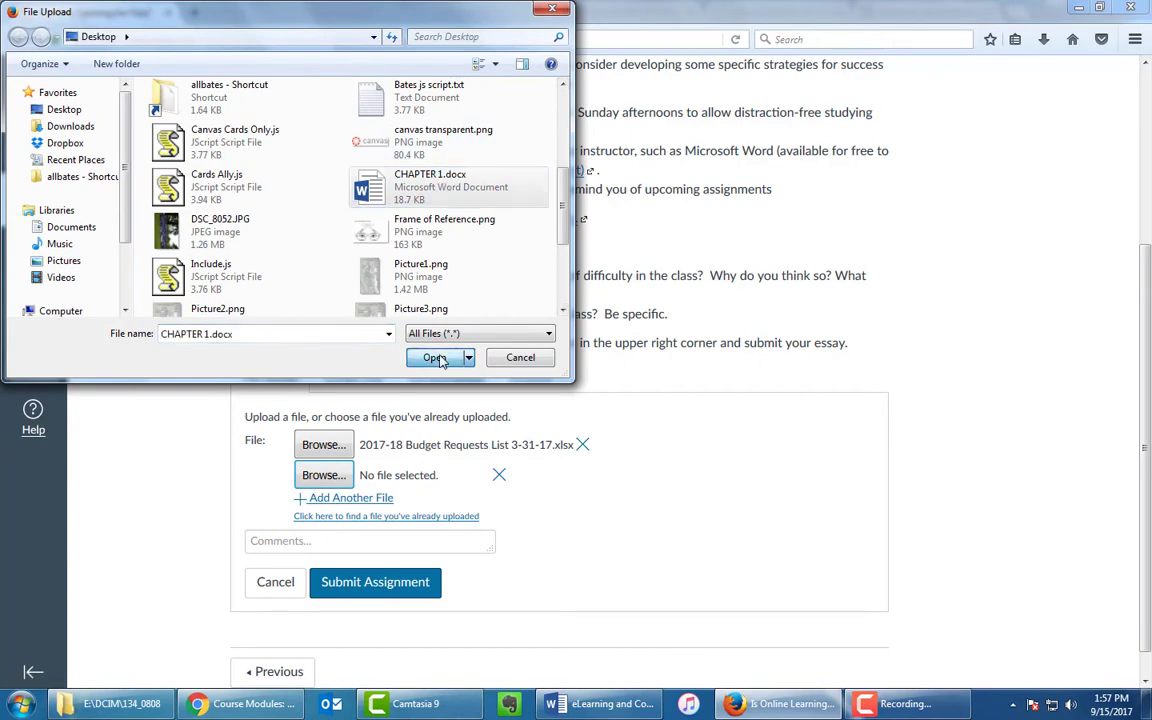
click(434, 357)
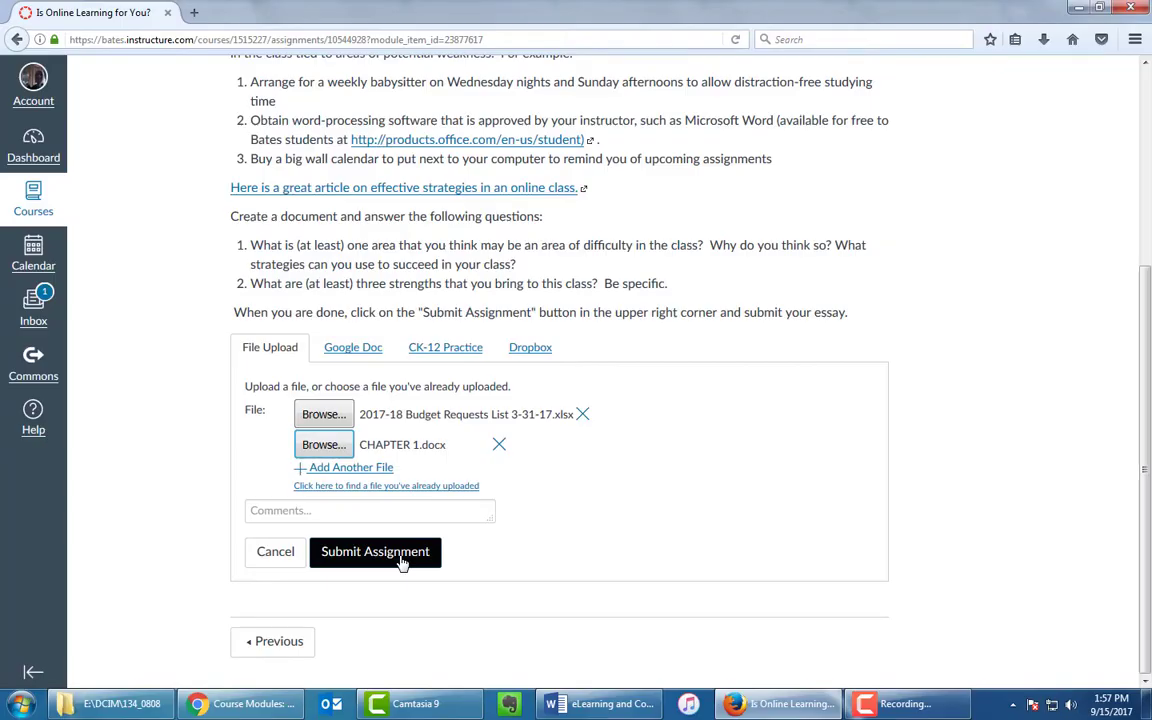
click(375, 551)
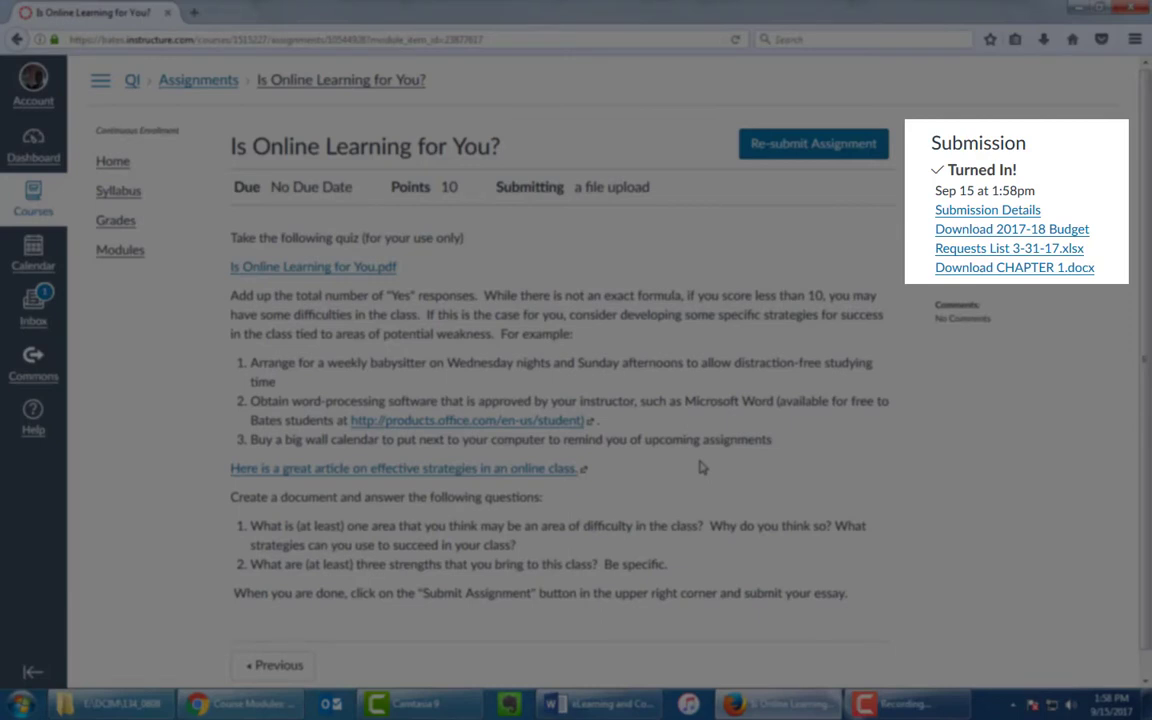
mouse_move(701, 460)
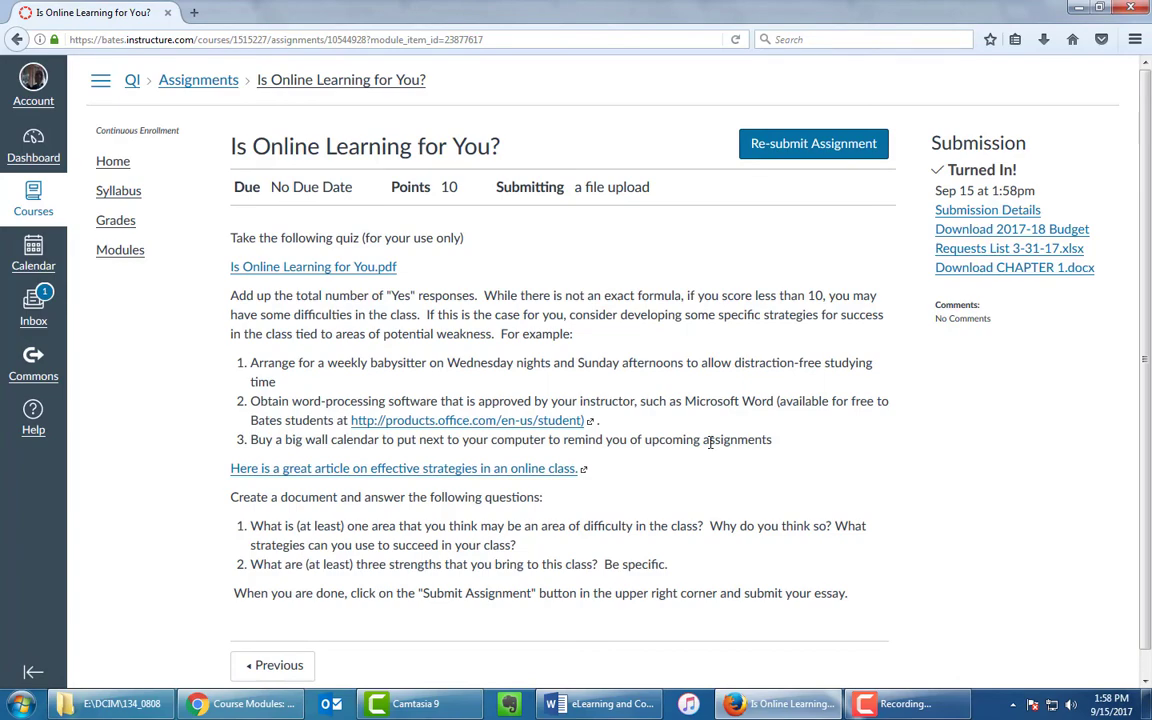
click(813, 143)
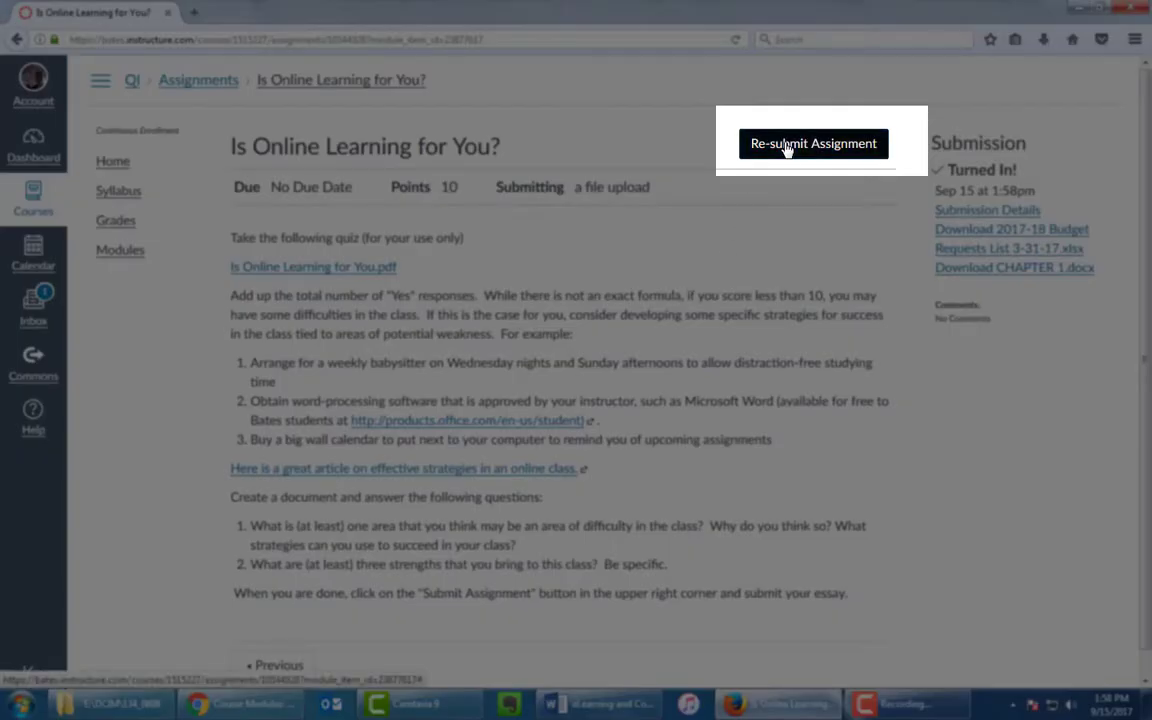
click(812, 143)
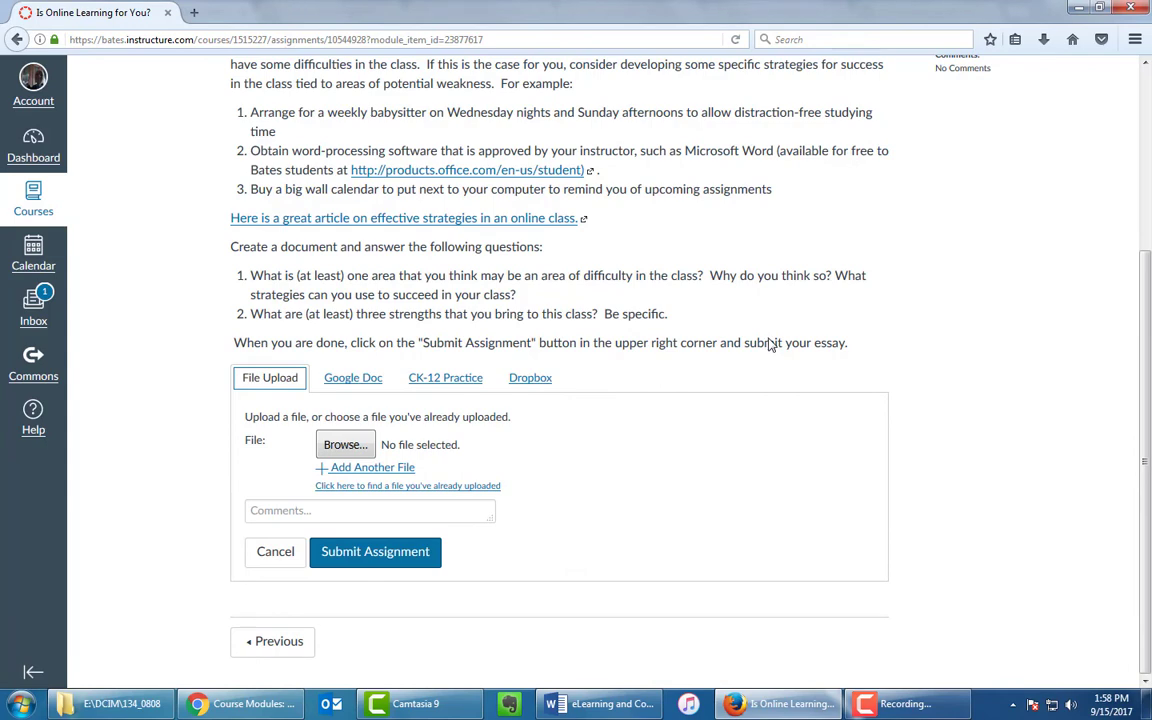
click(375, 551)
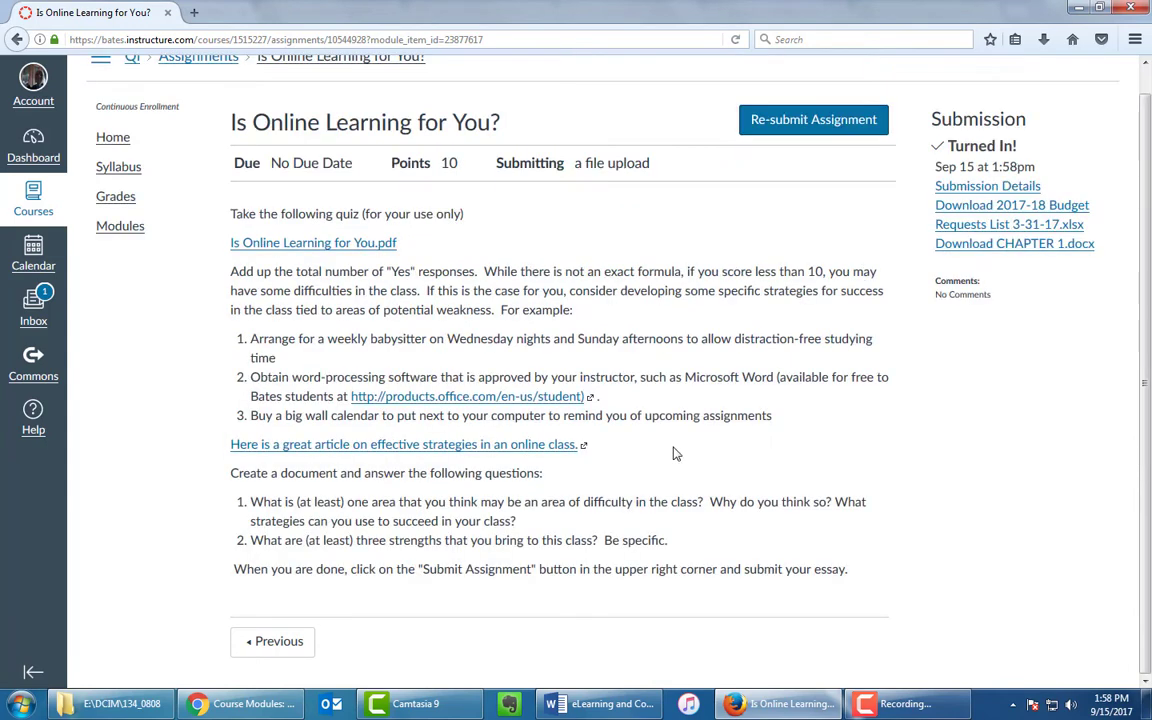
click(120, 225)
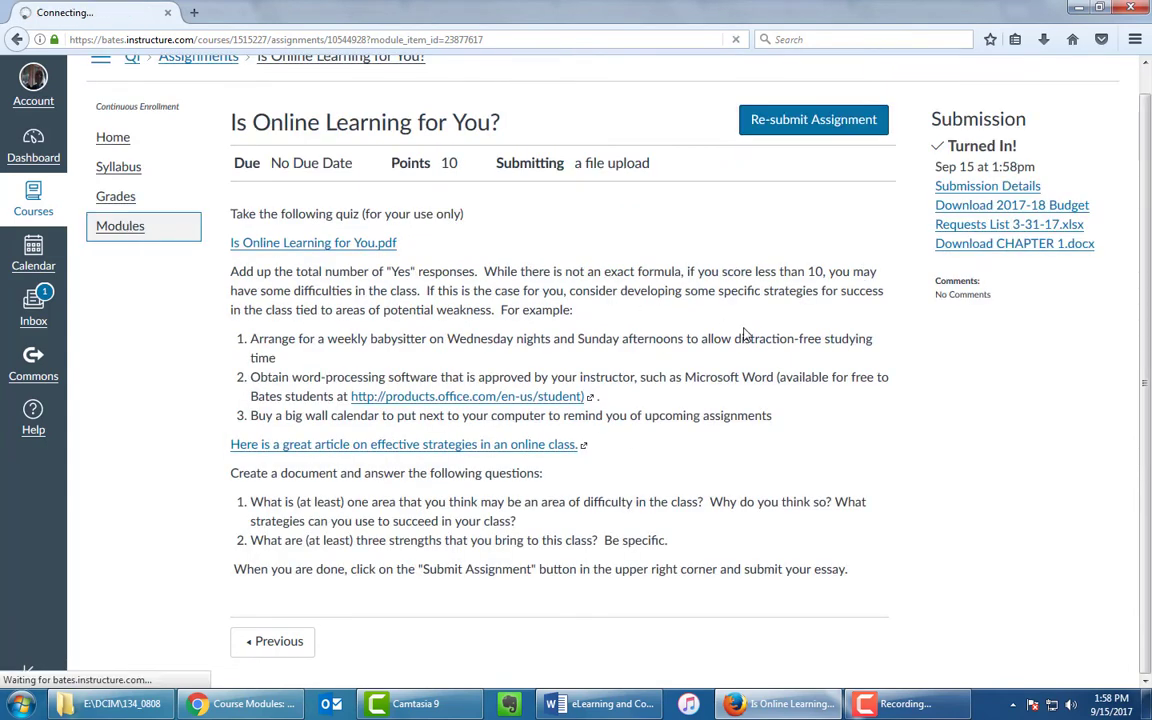
Open Student Introductions under ModZero on Modules and scroll through the discussion.
click(120, 225)
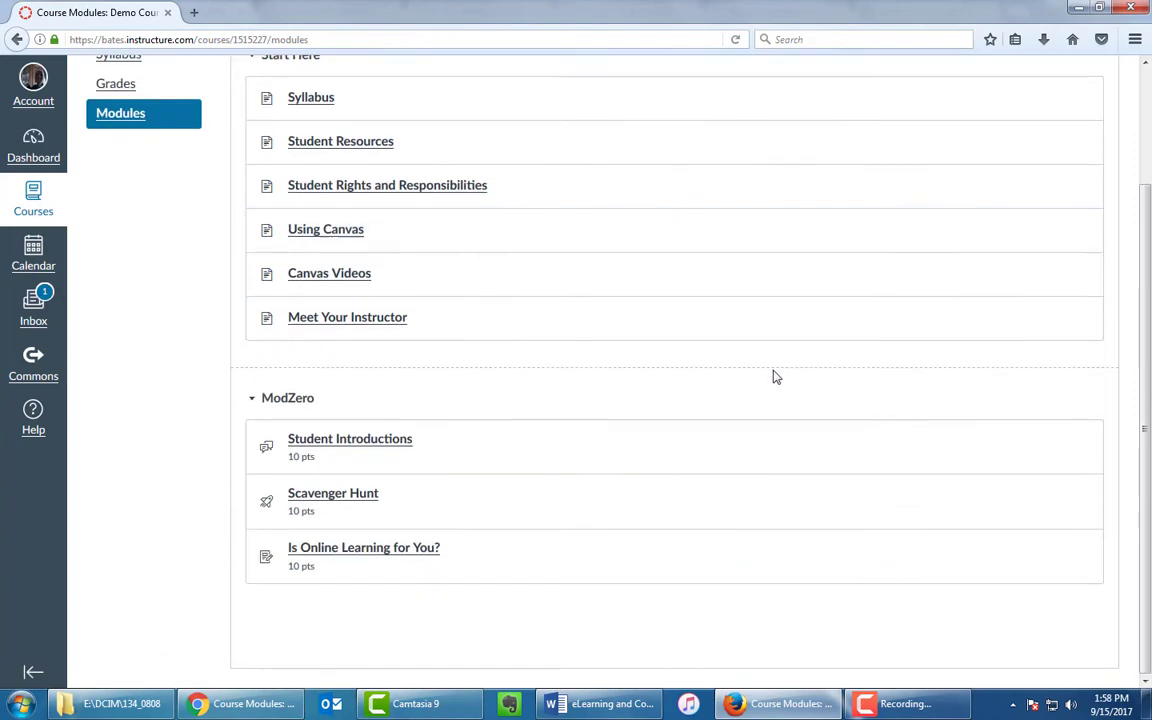
mouse_move(398, 450)
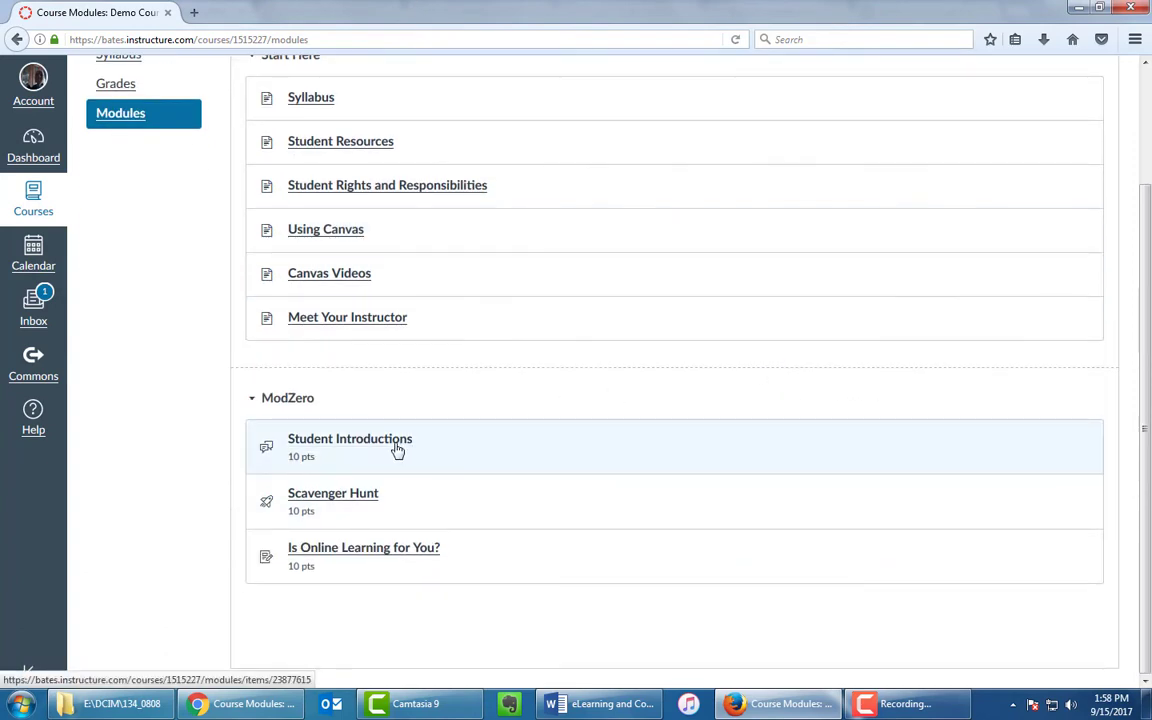
click(350, 438)
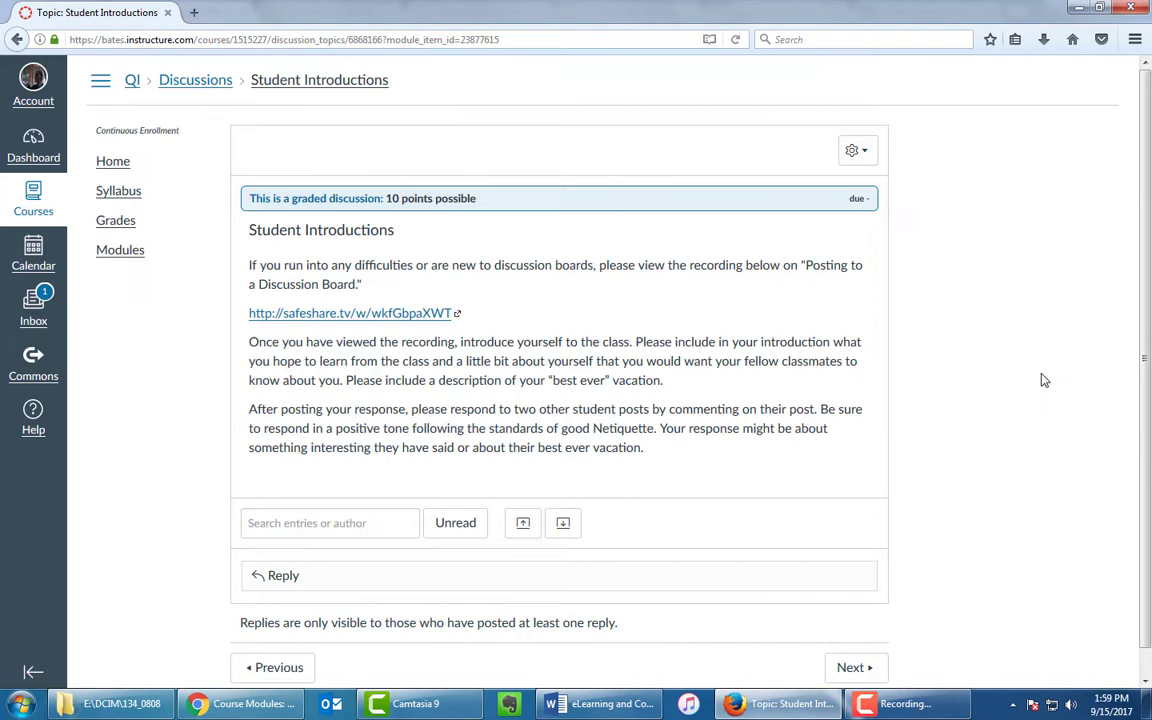
scroll(down, 3)
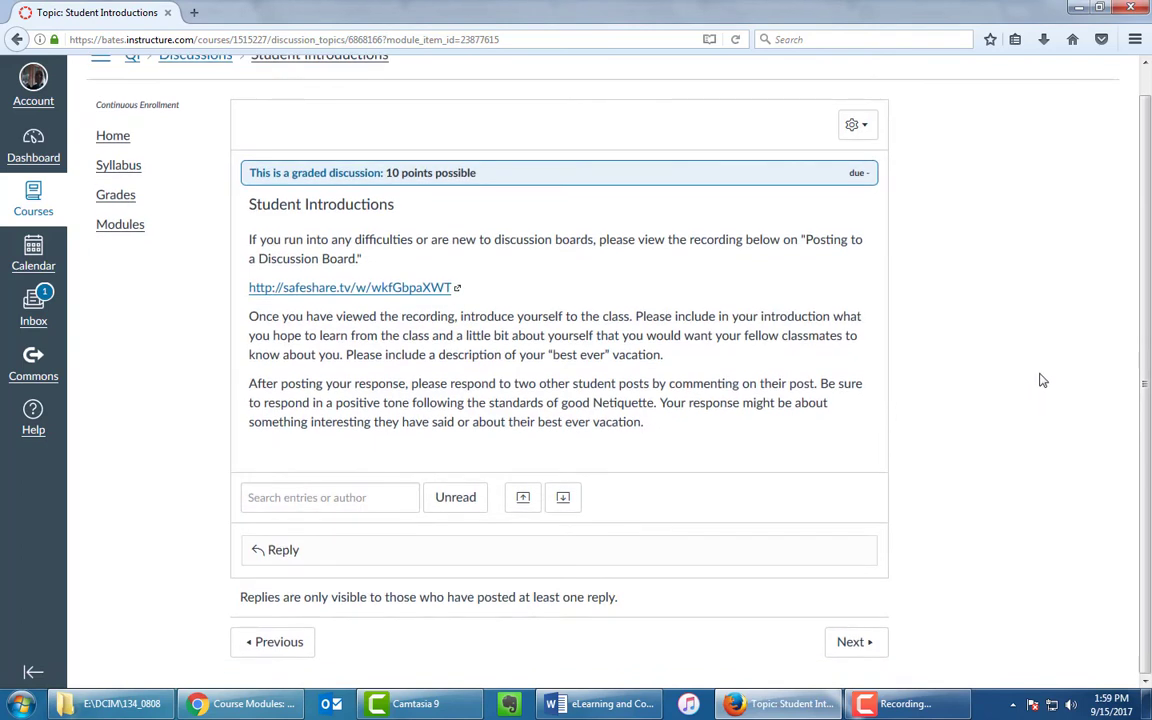
mouse_move(1050, 375)
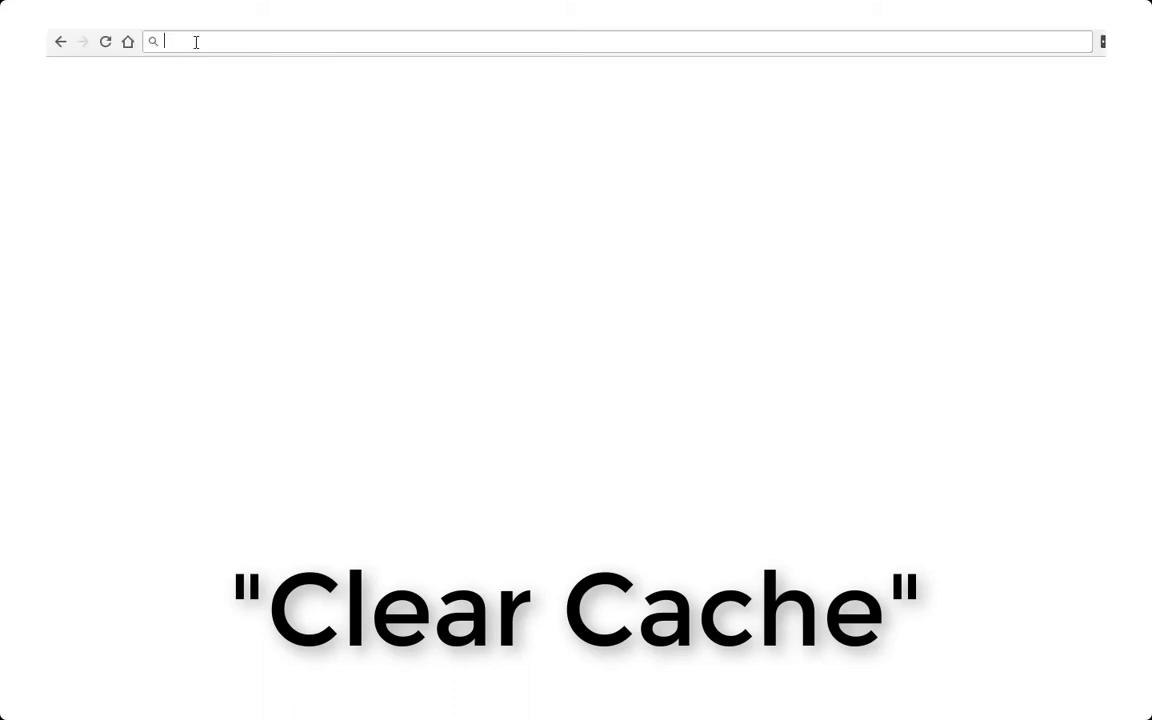
Search the web for how to clear the cache.
text(clear ca)
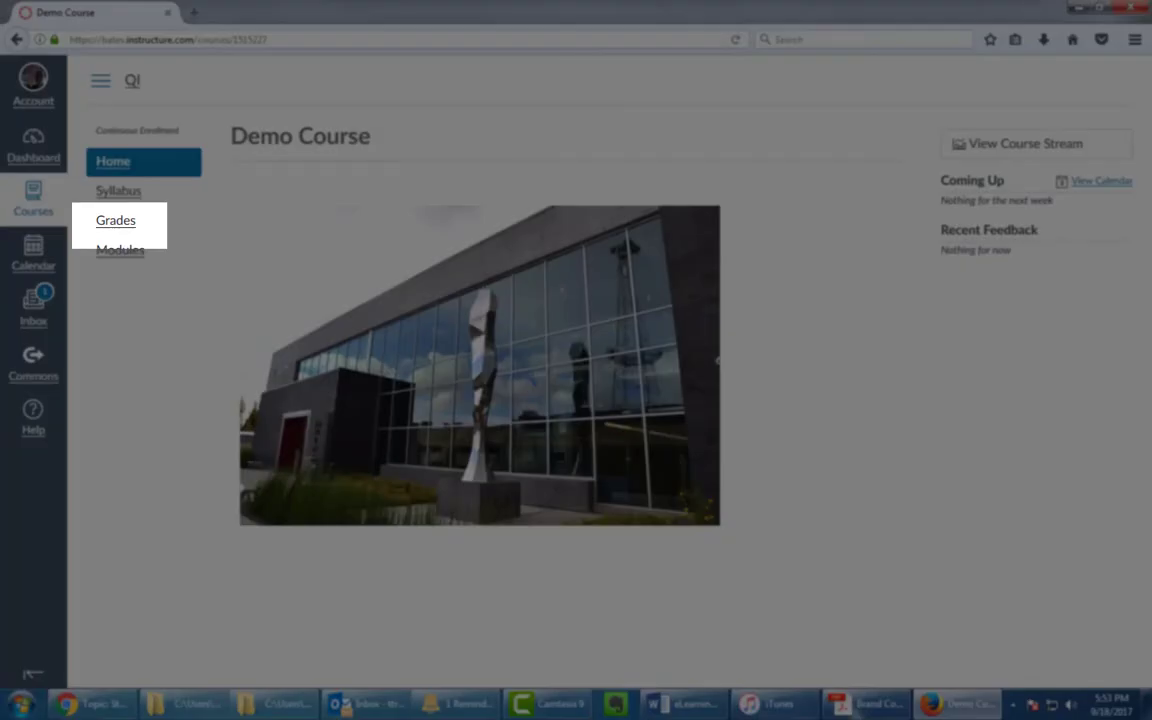
Open the Inbox from the global navigation to view the three conversations, including 'Test send'.
click(115, 220)
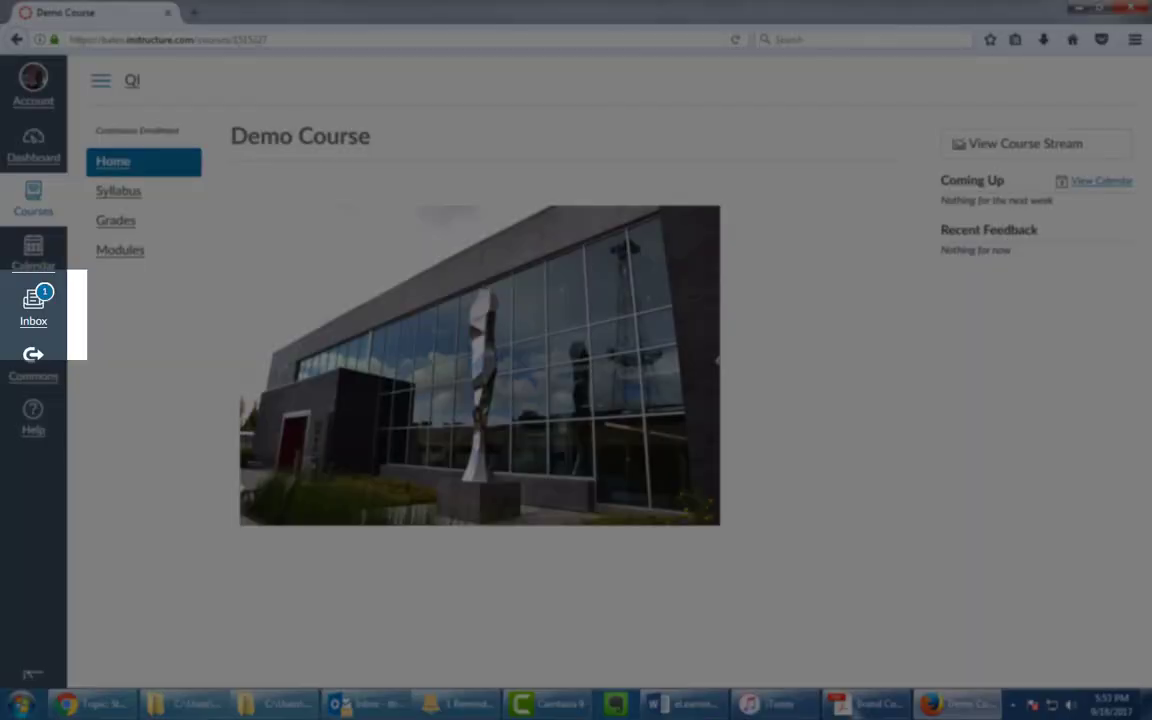
click(33, 305)
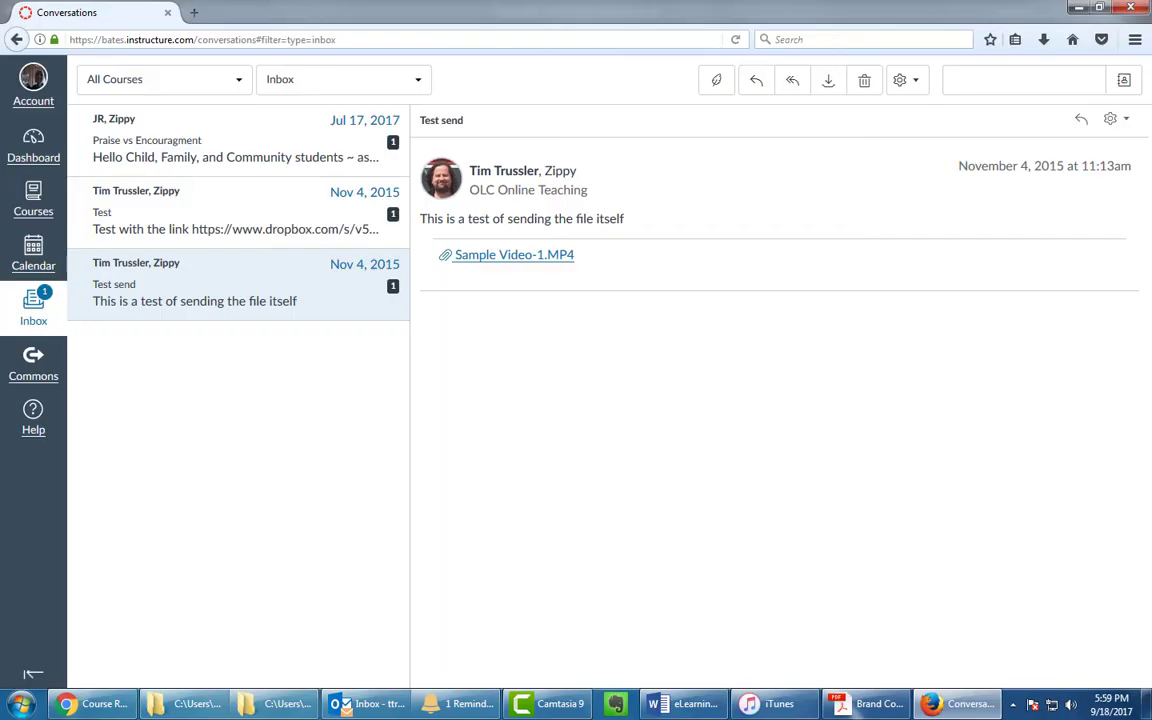